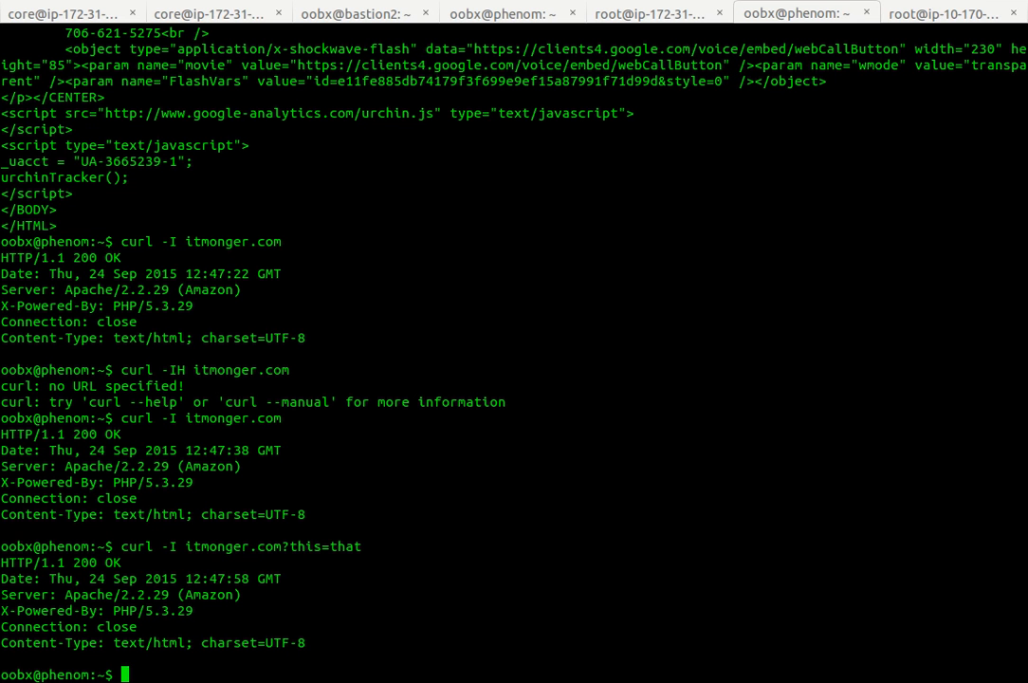
mouse_move(375, 514)
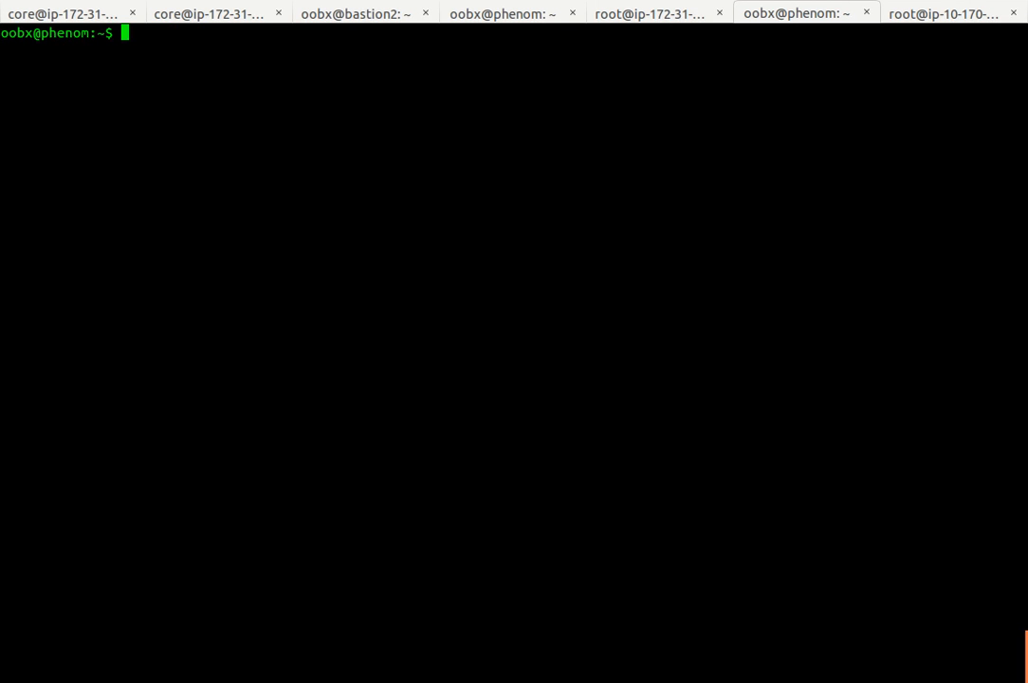
Step: Clear the earlier curl -I itmonger.com?this=that header output, leaving a fresh prompt
text(curl -I itmonger.com?this=that)
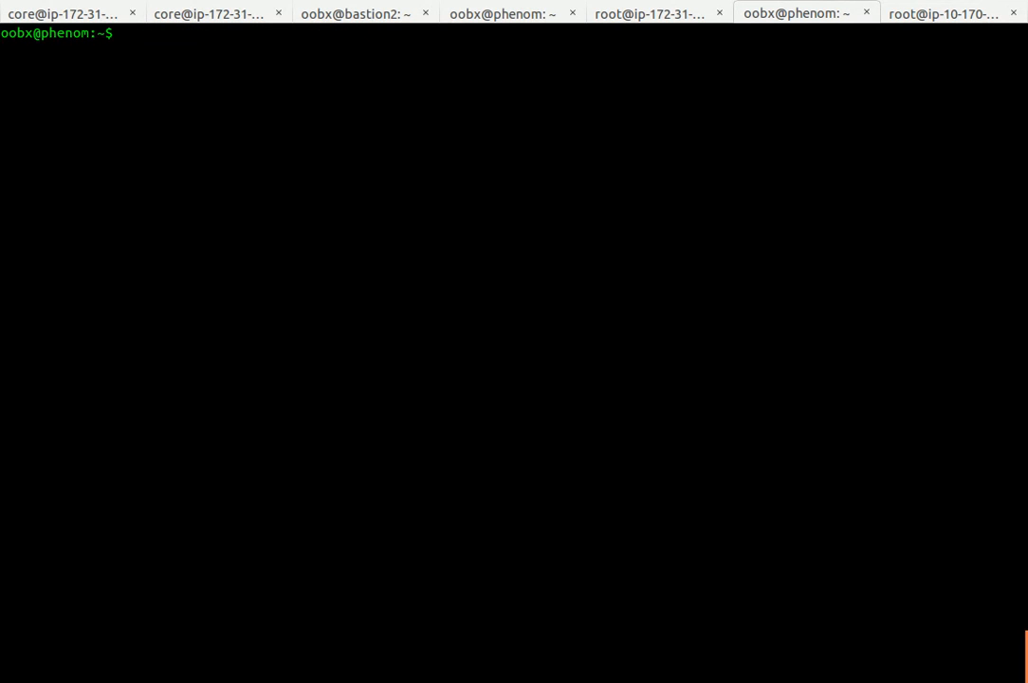
Step: Fetch the full itmonger.com page with curl, then only its first lines via head
text(curl)
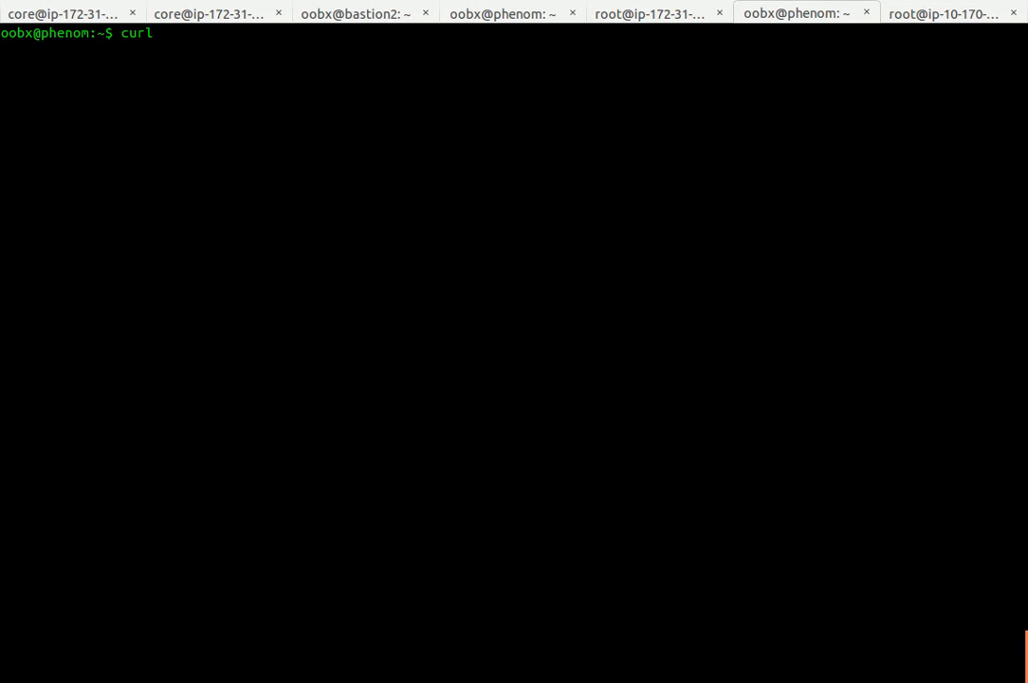
text(itmonger.com)
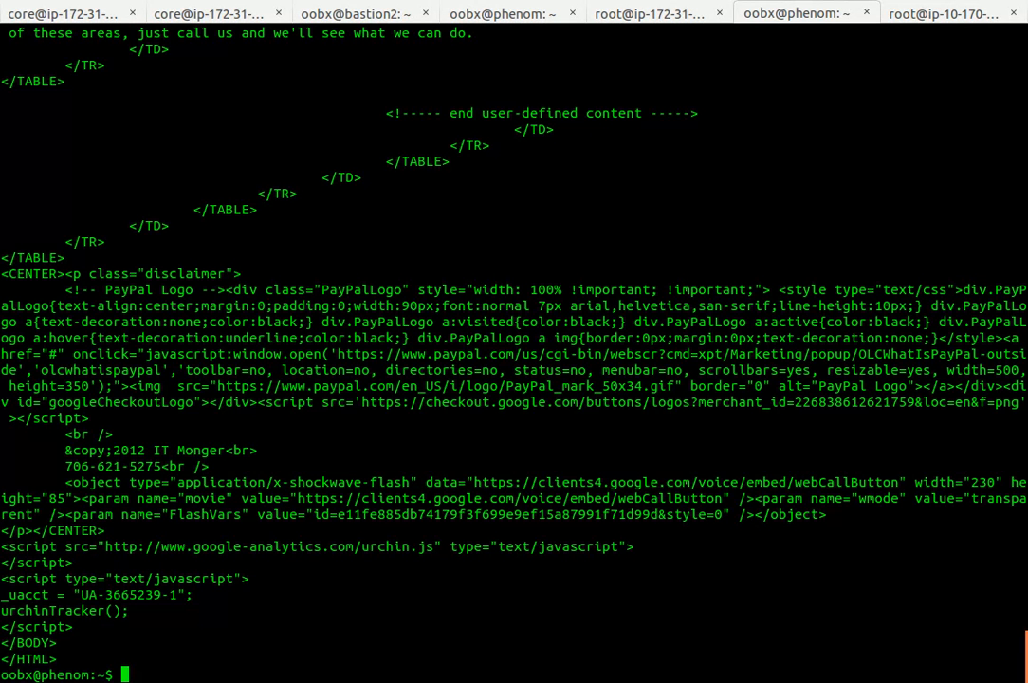
text(curl itmonger.com|head)
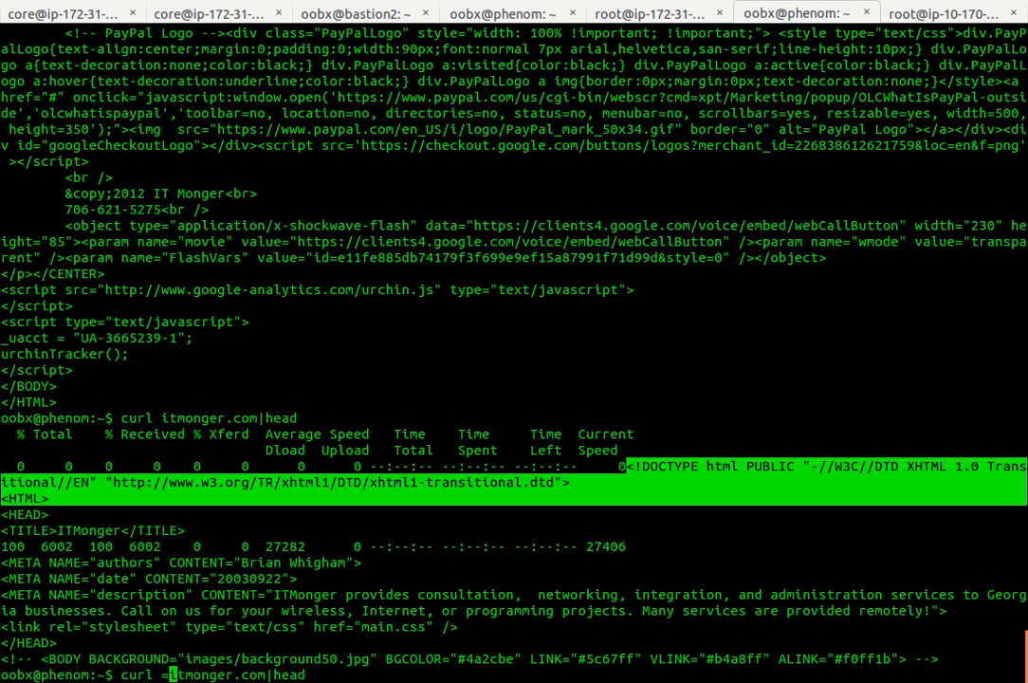
Step: Show only itmonger.com's response headers with curl -I itmonger.com
text(-I)
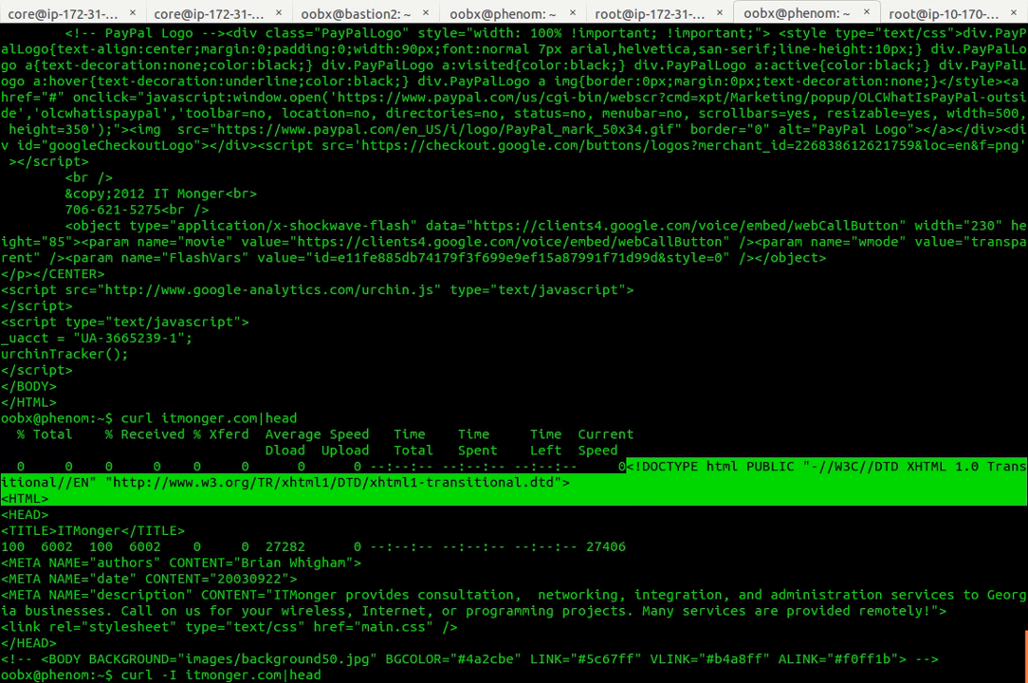
key(BackSpace)
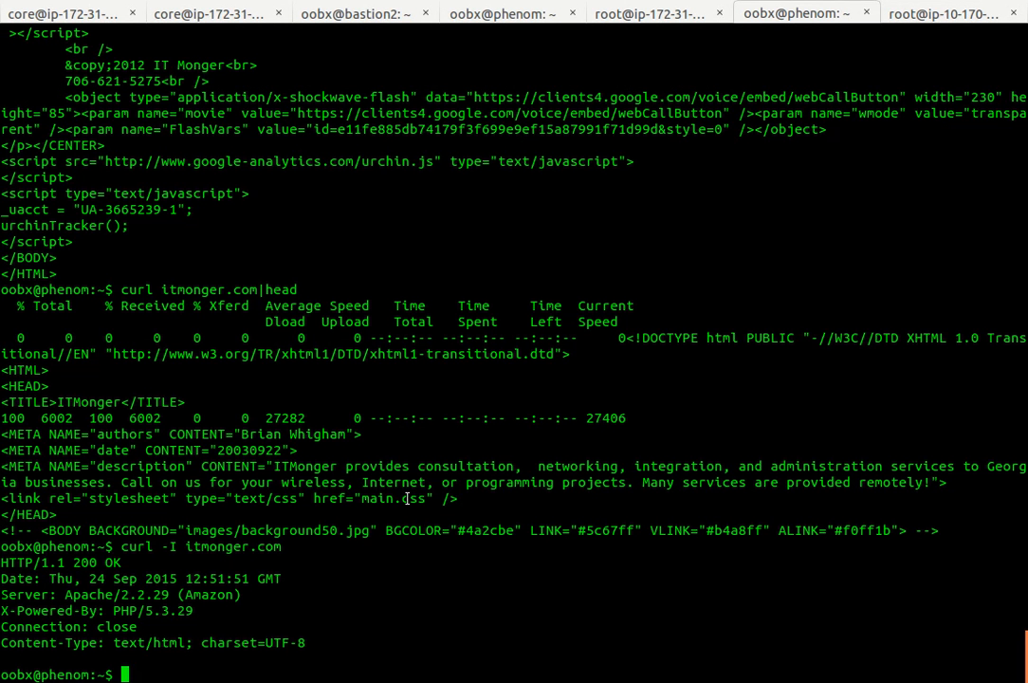
text(curl -I itmonger.com)
text(curl https://itmonger.com)
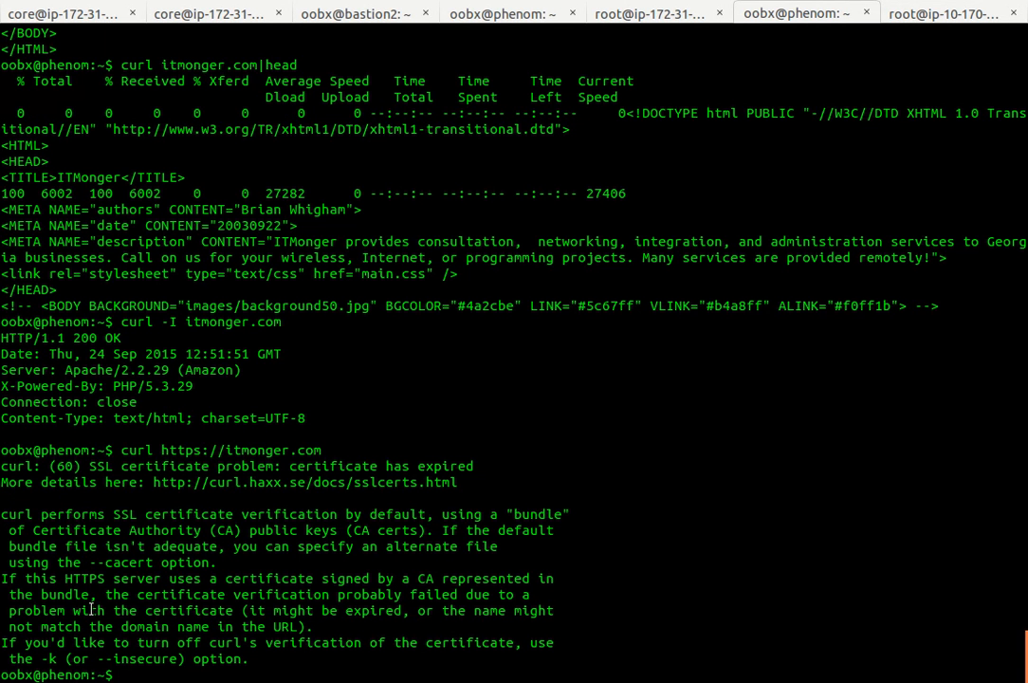
double_click(121, 563)
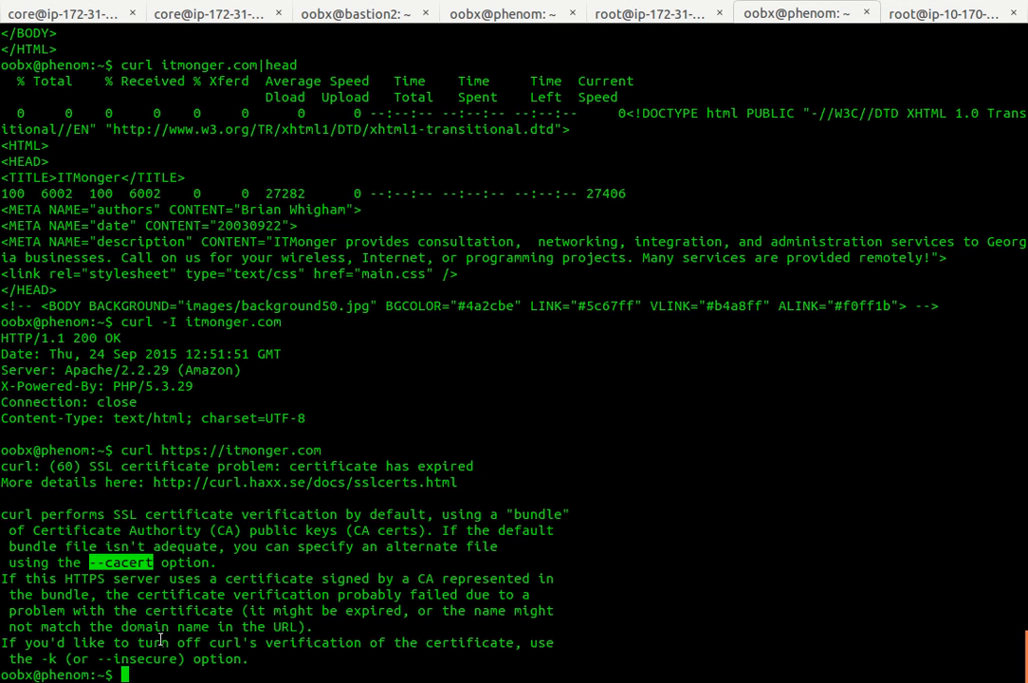
text(curl https://itmonger.com)
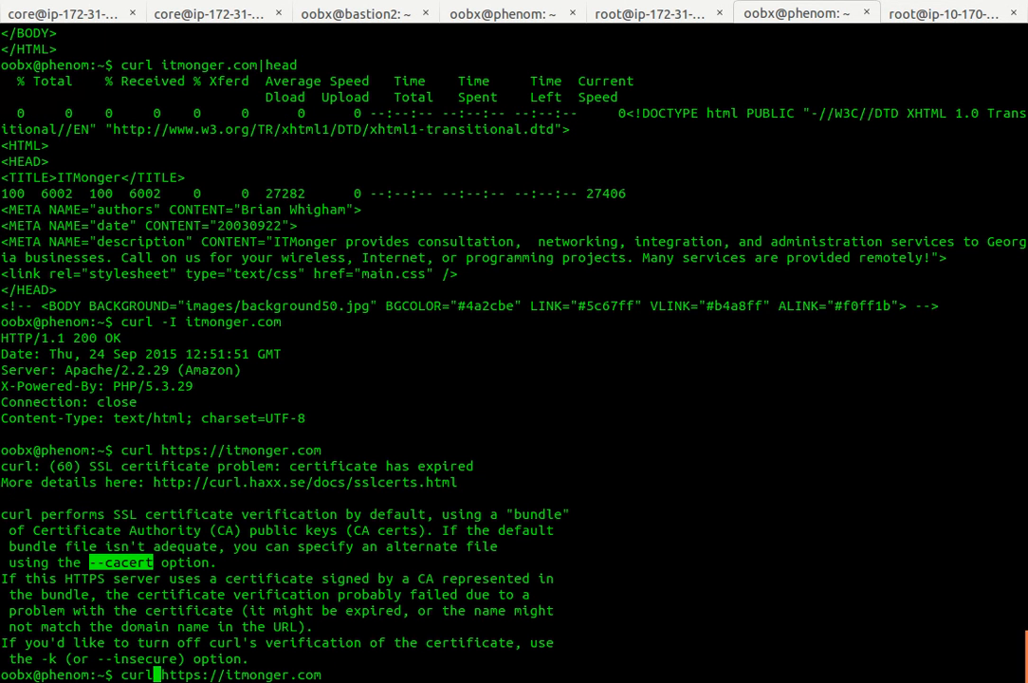
text(-k)
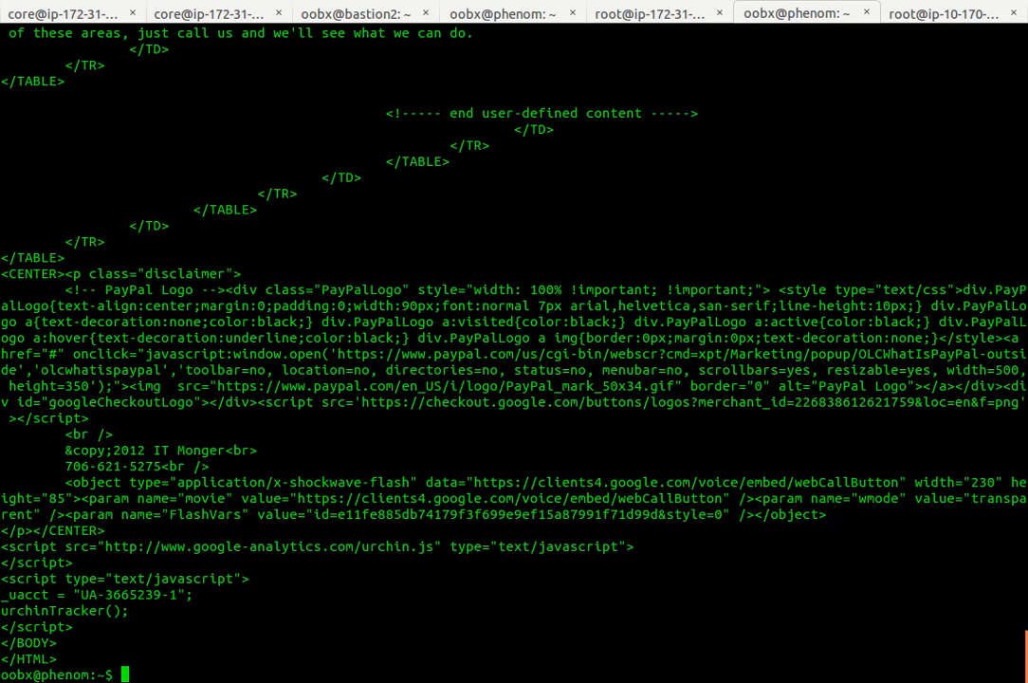
text(curl -k https://itmonger.com)
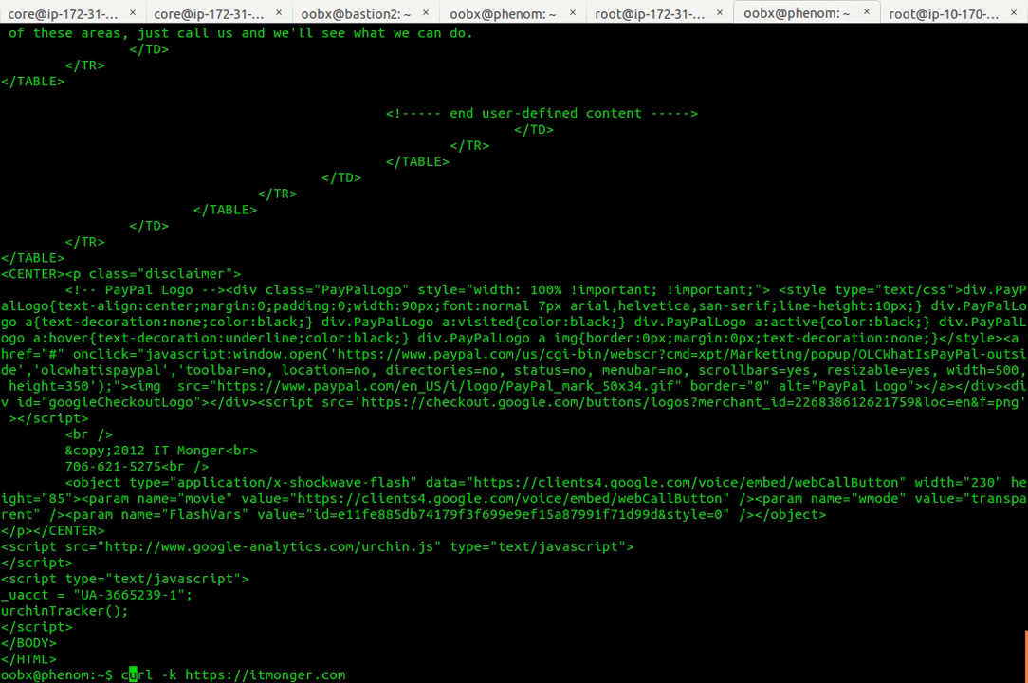
key(BackSpace)
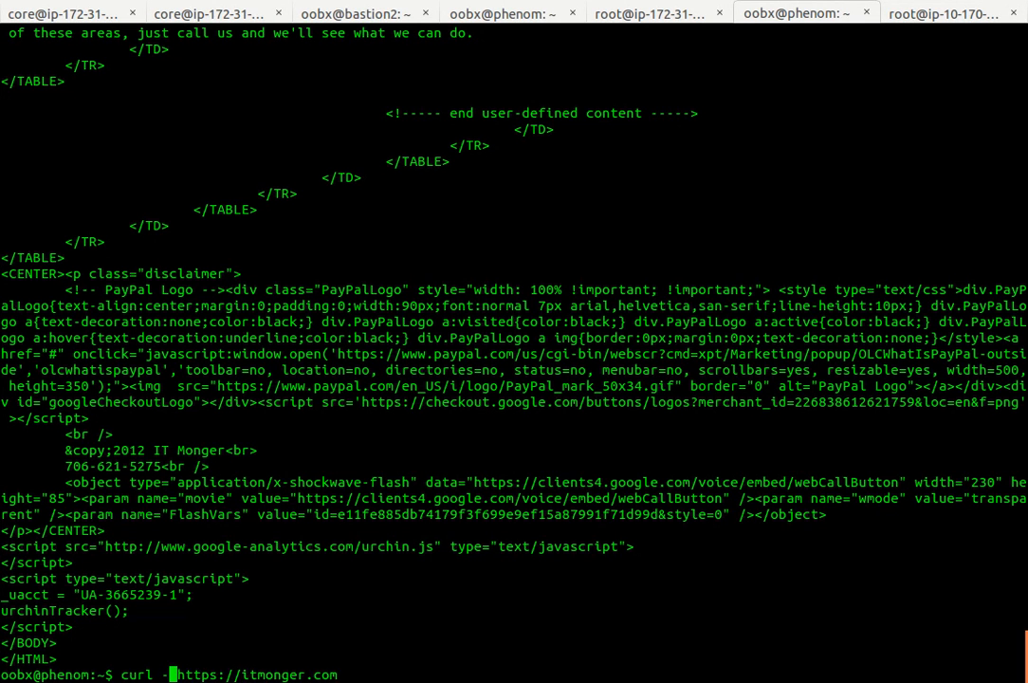
text(d va)
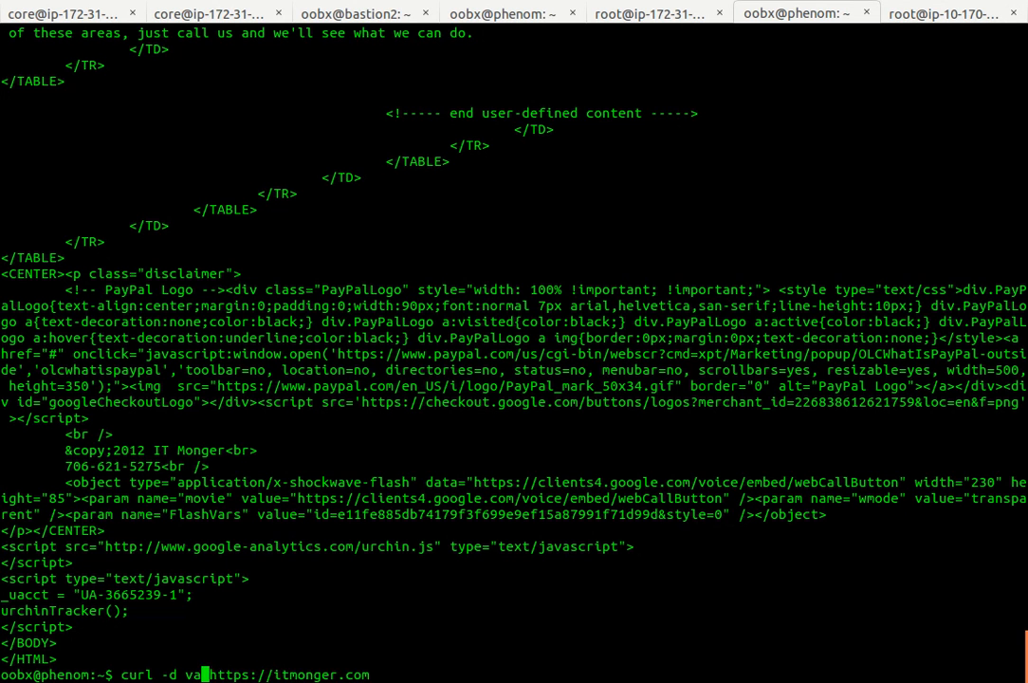
text(=s)
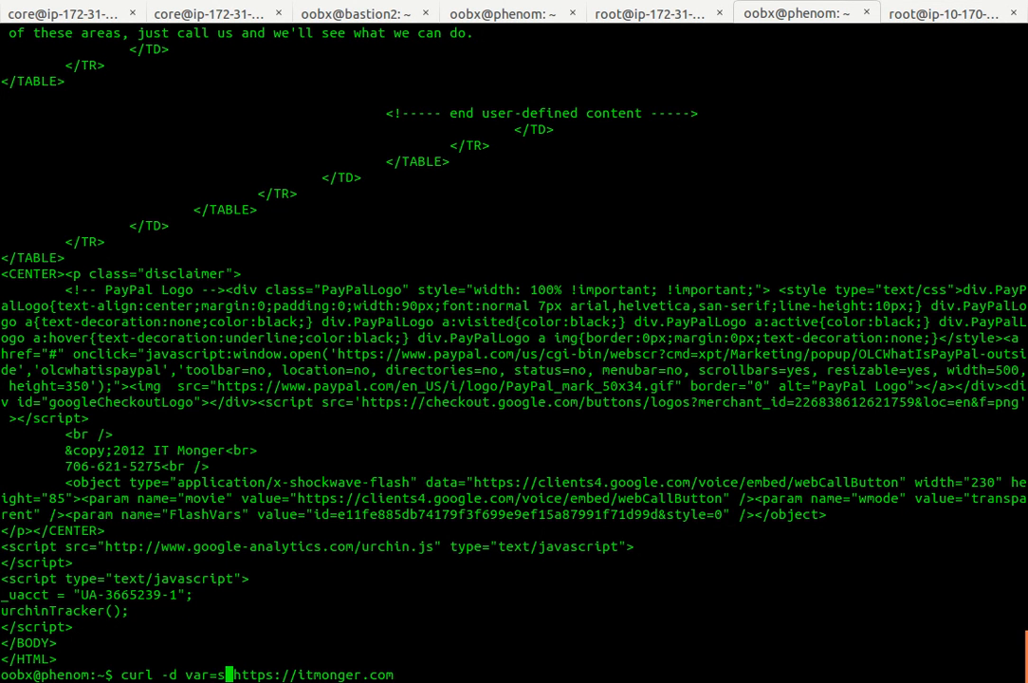
text(omedata)
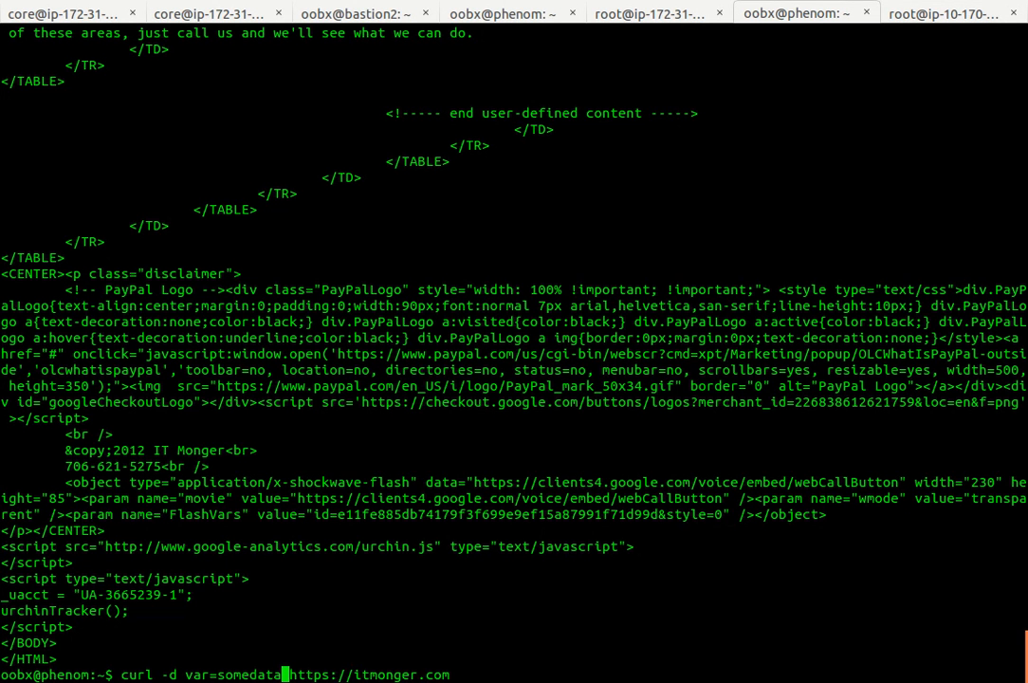
text(&)
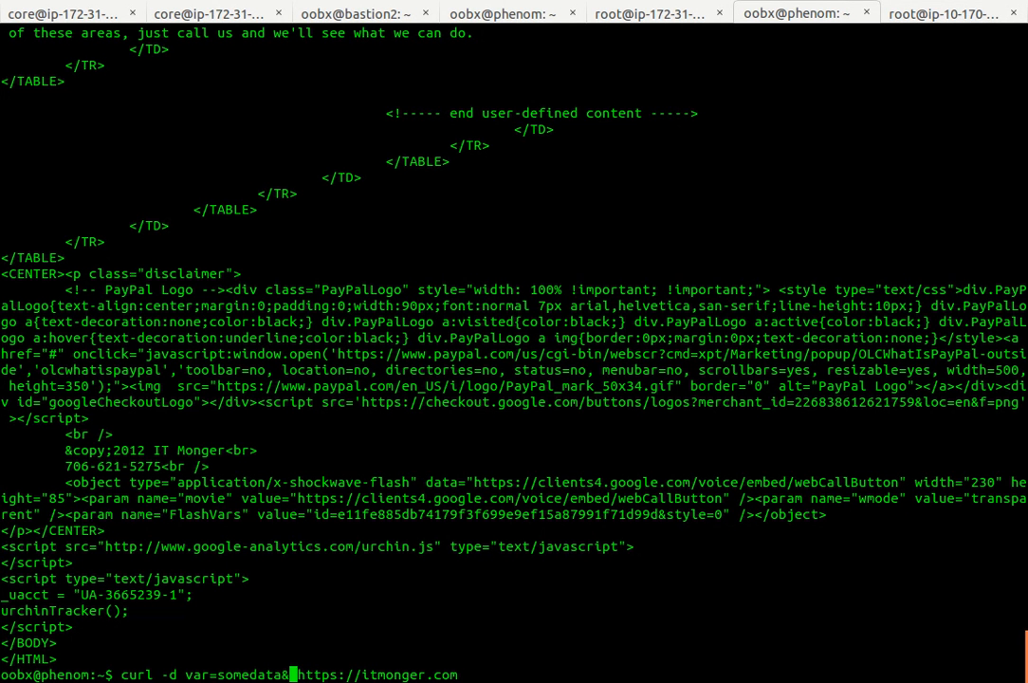
text(var23)
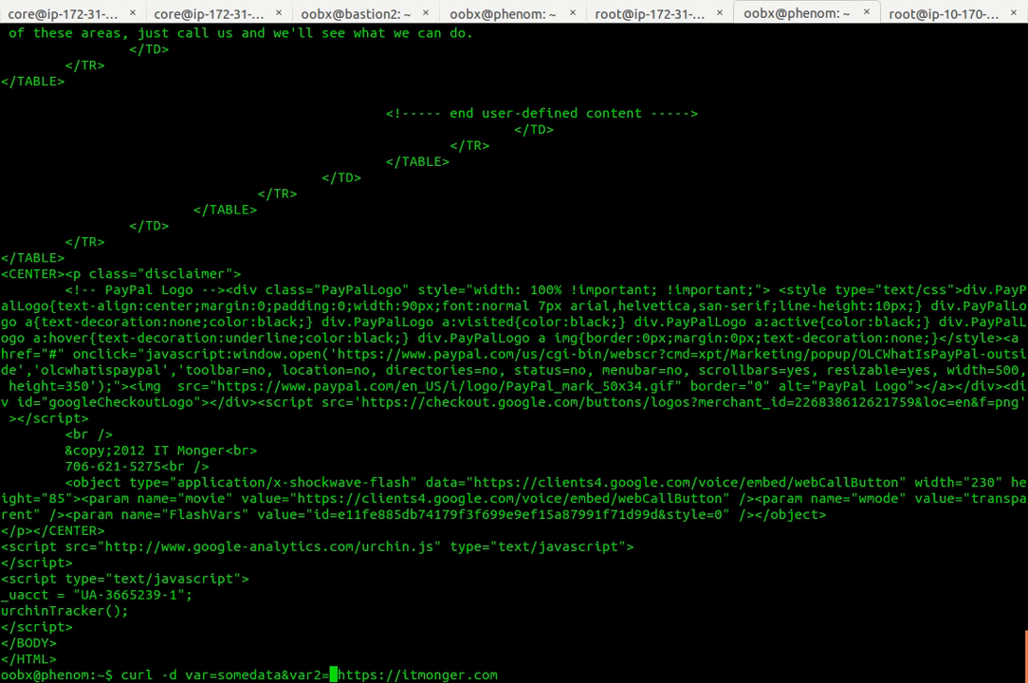
text(othervar)
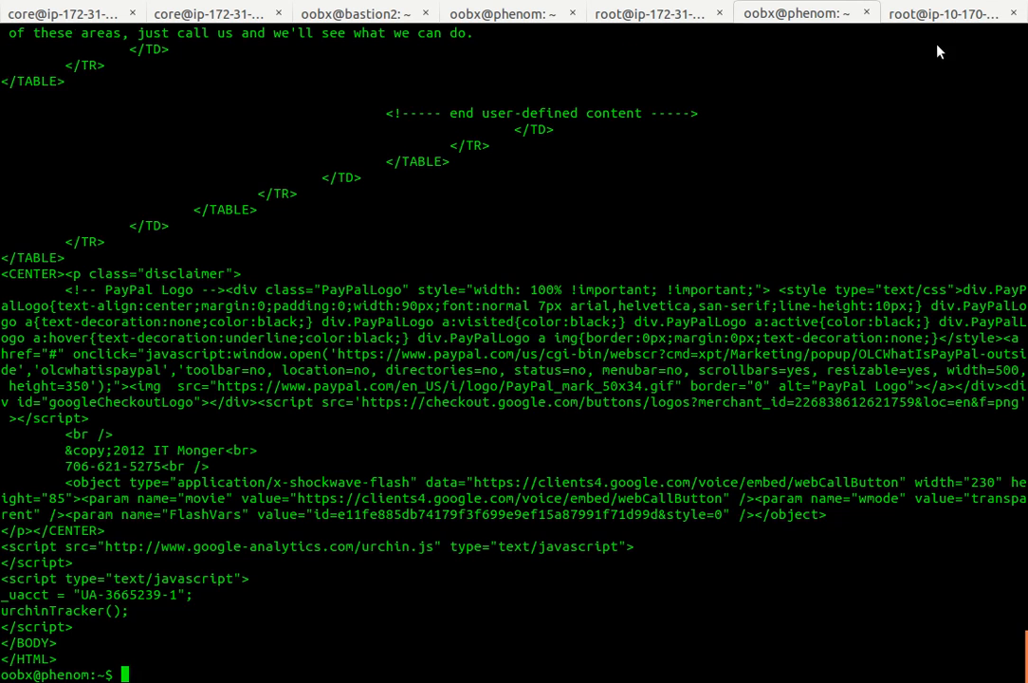
click(948, 12)
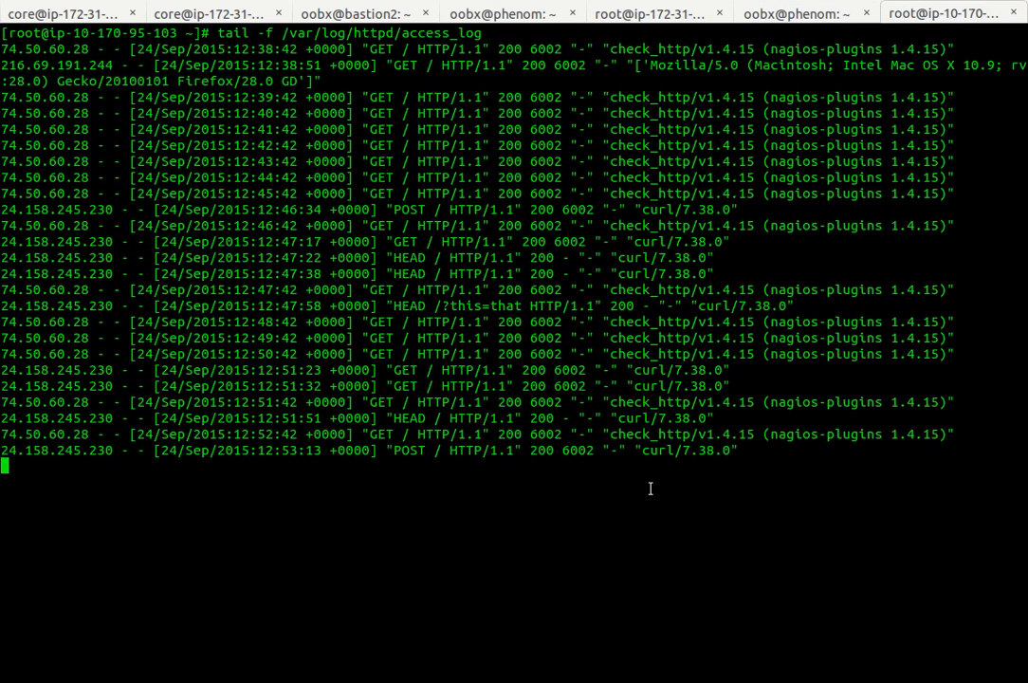
double_click(678, 451)
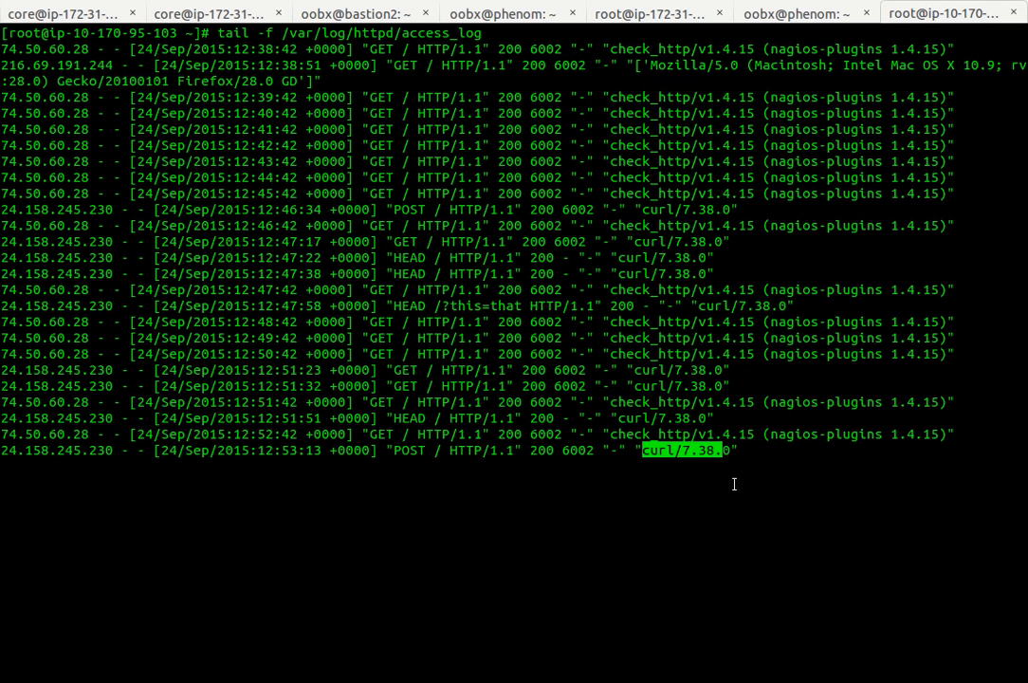
mouse_move(326, 496)
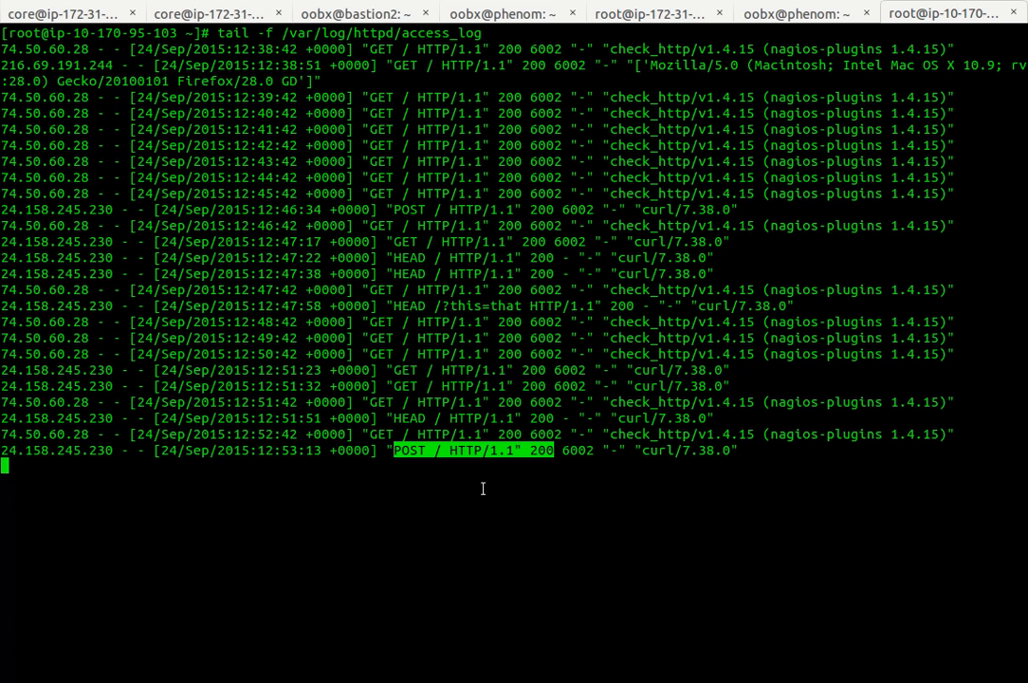
mouse_move(368, 344)
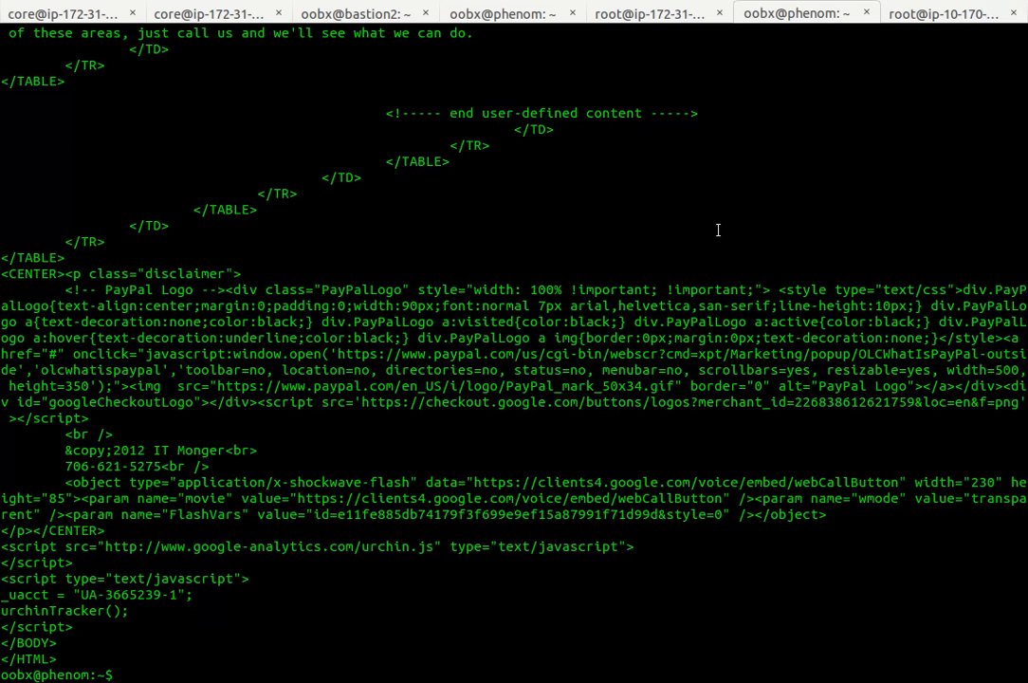
text(curl -d "var=somedata&var2=othervar" http://itmonger.com)
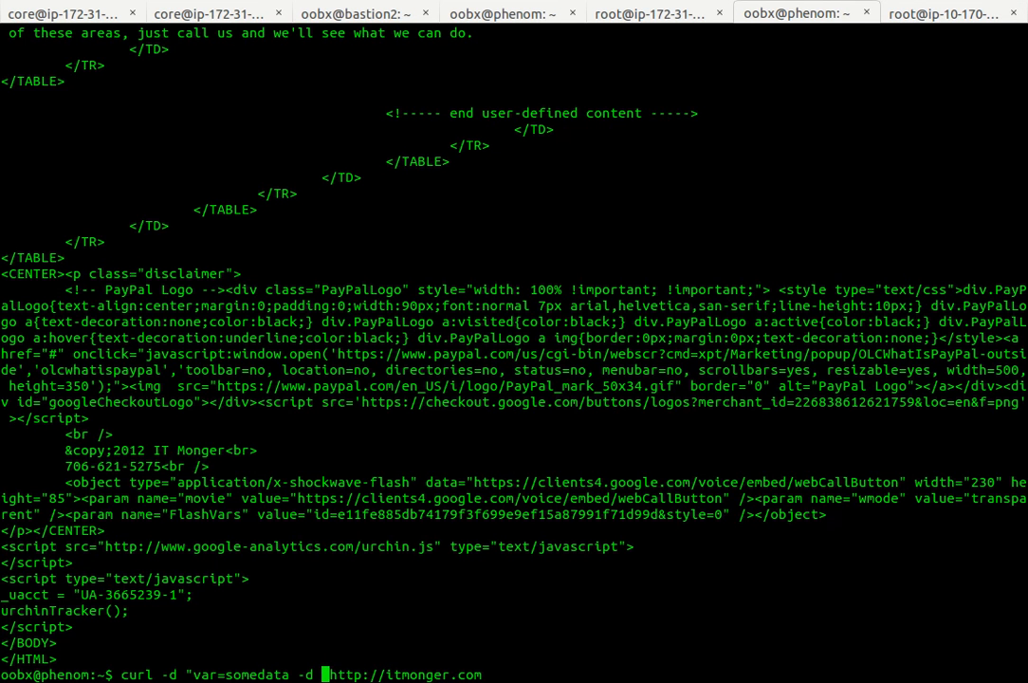
text(var2=o)
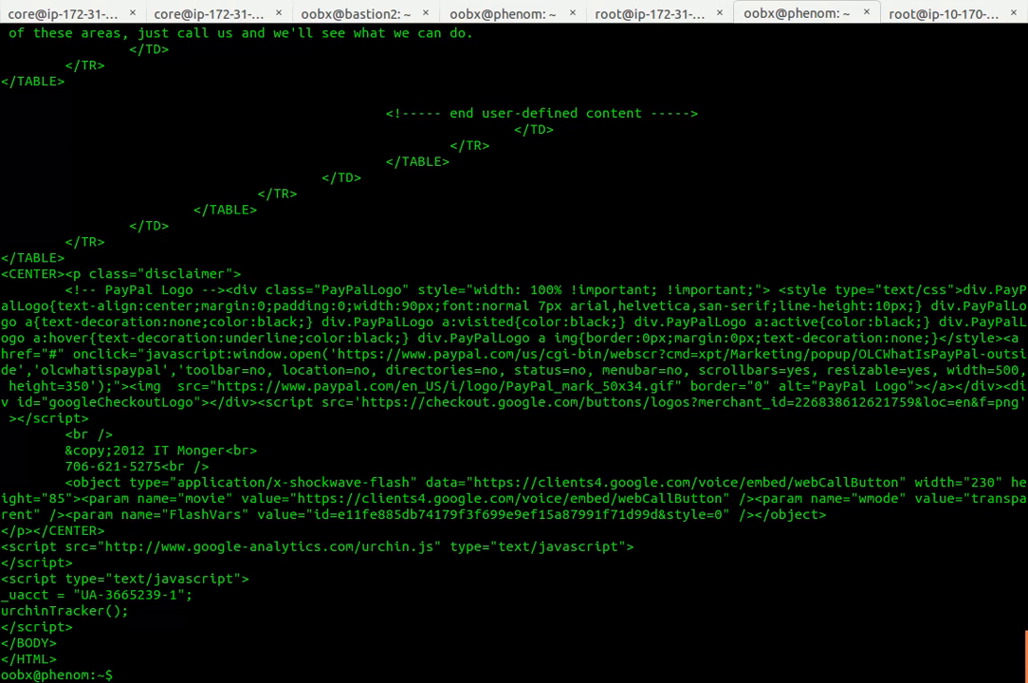
click(953, 13)
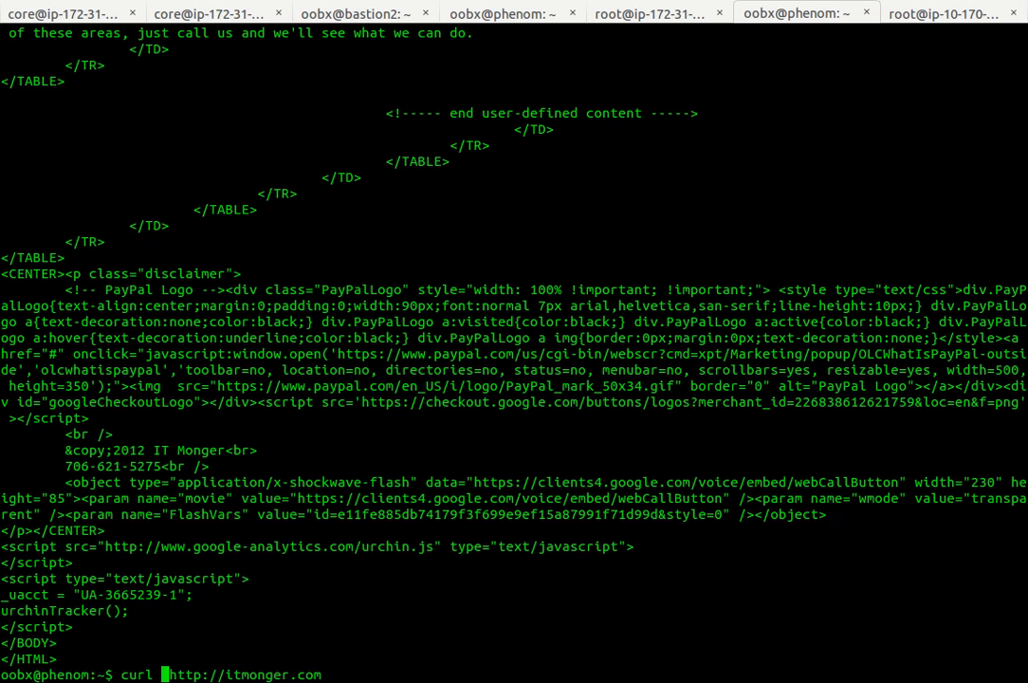
text(?)
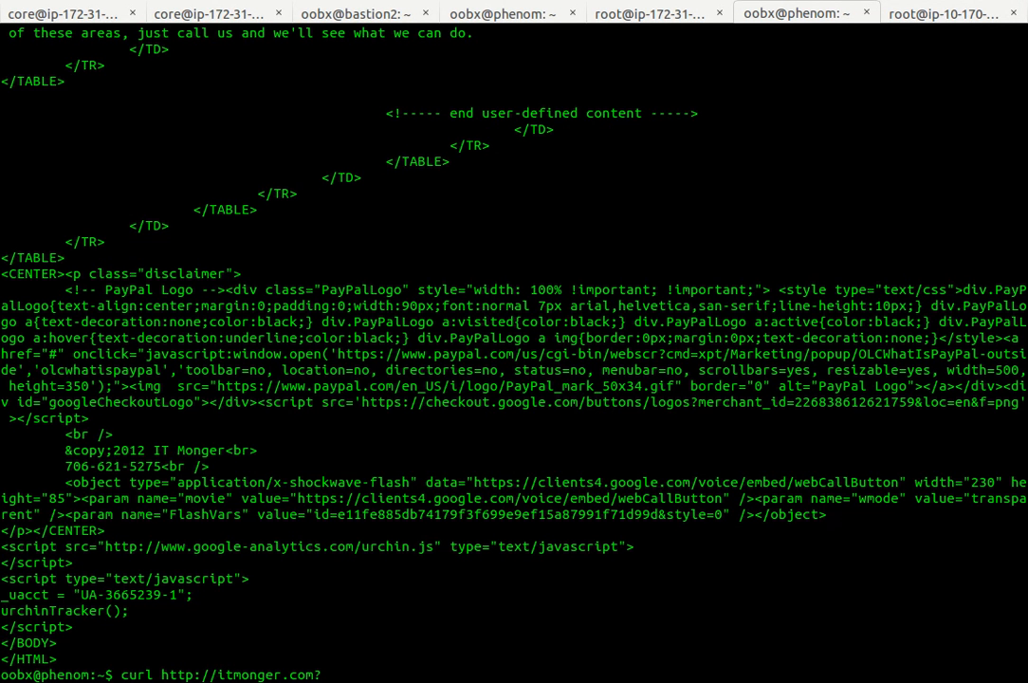
text(?)
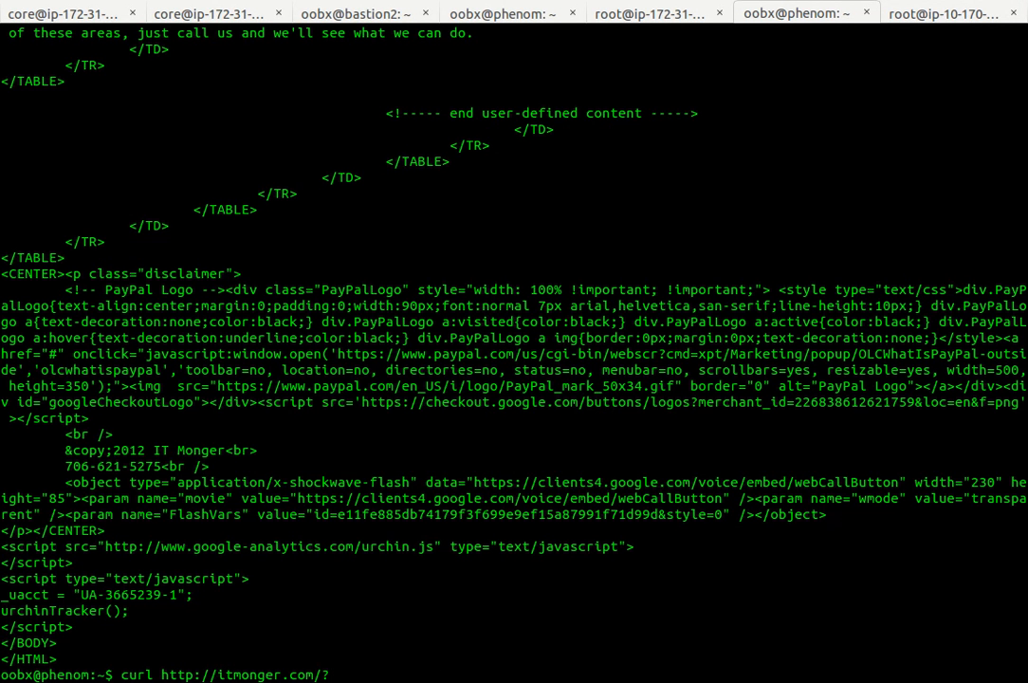
text(var=)
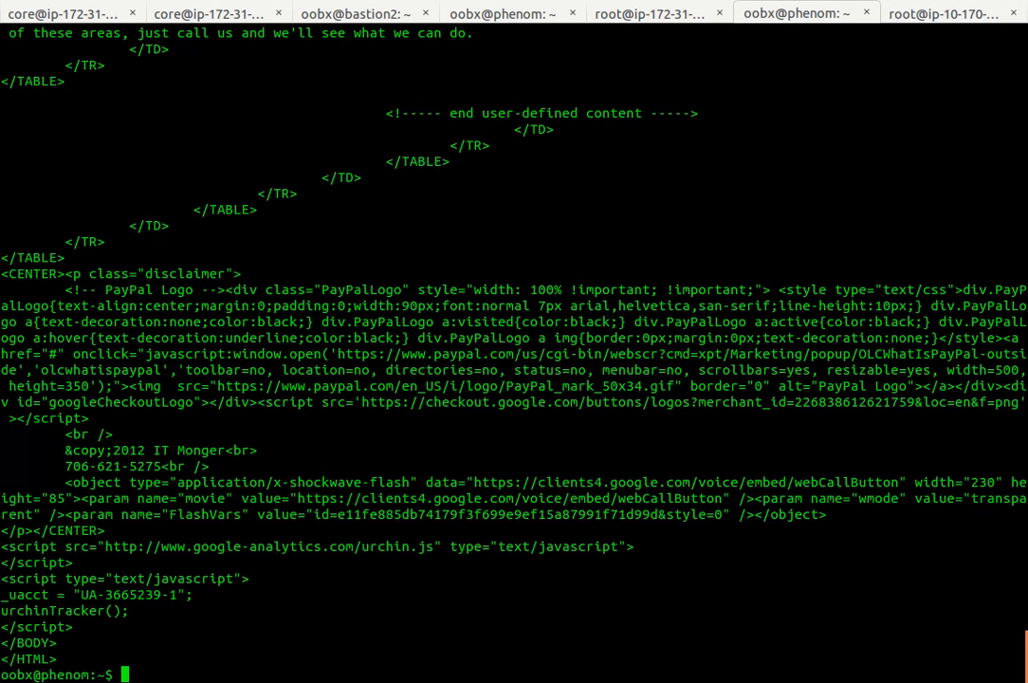
click(952, 13)
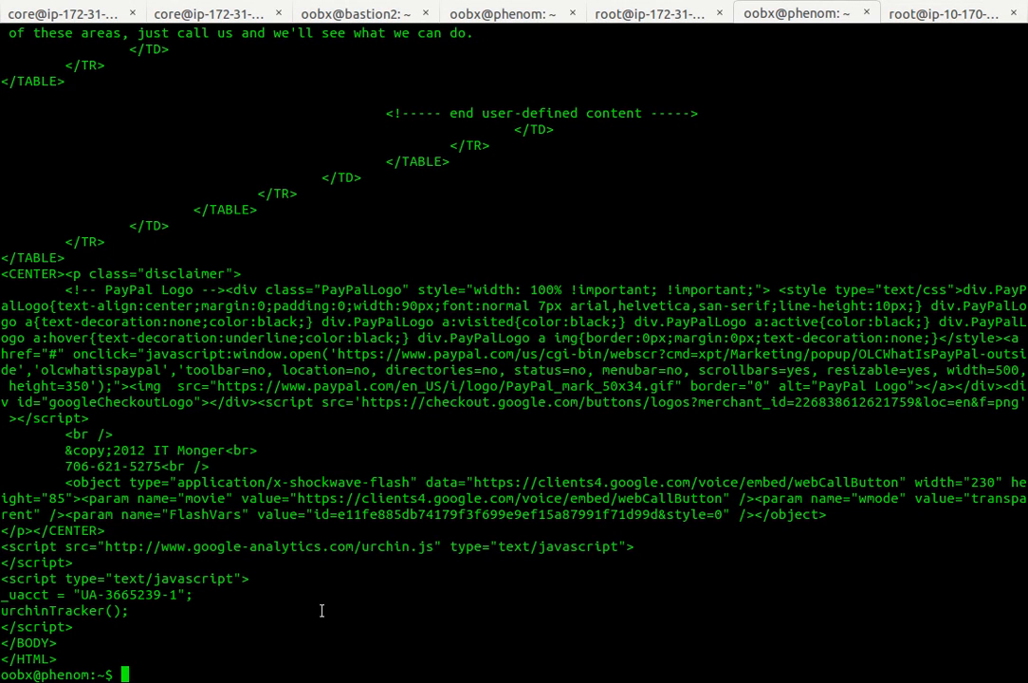
text(curl http://itmonger.com/?var=value^C)
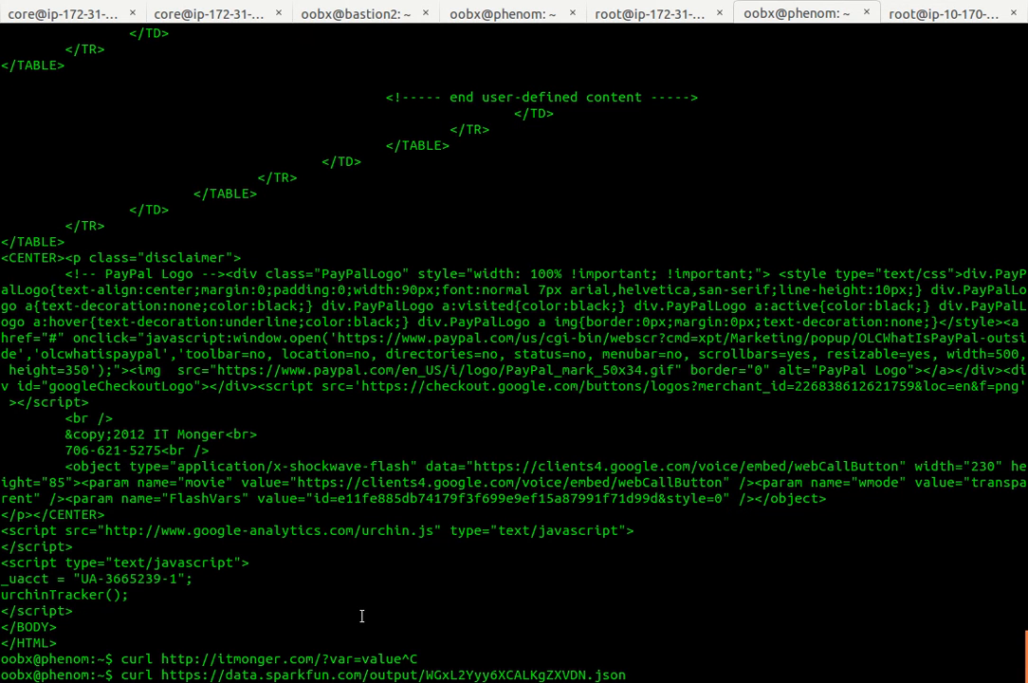
scroll(down, 3)
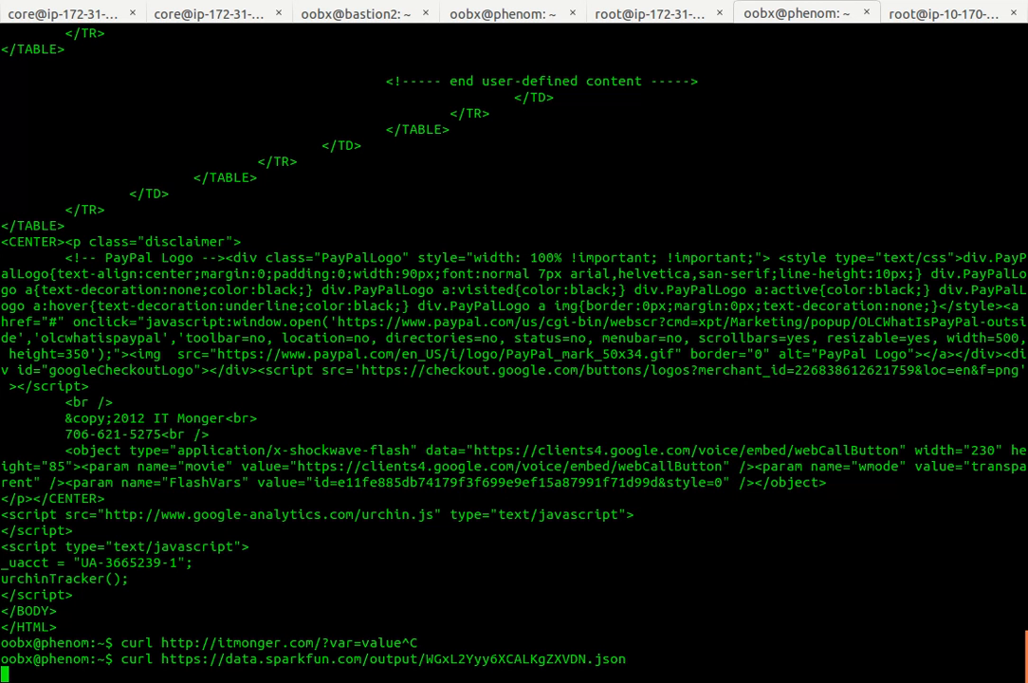
mouse_move(509, 523)
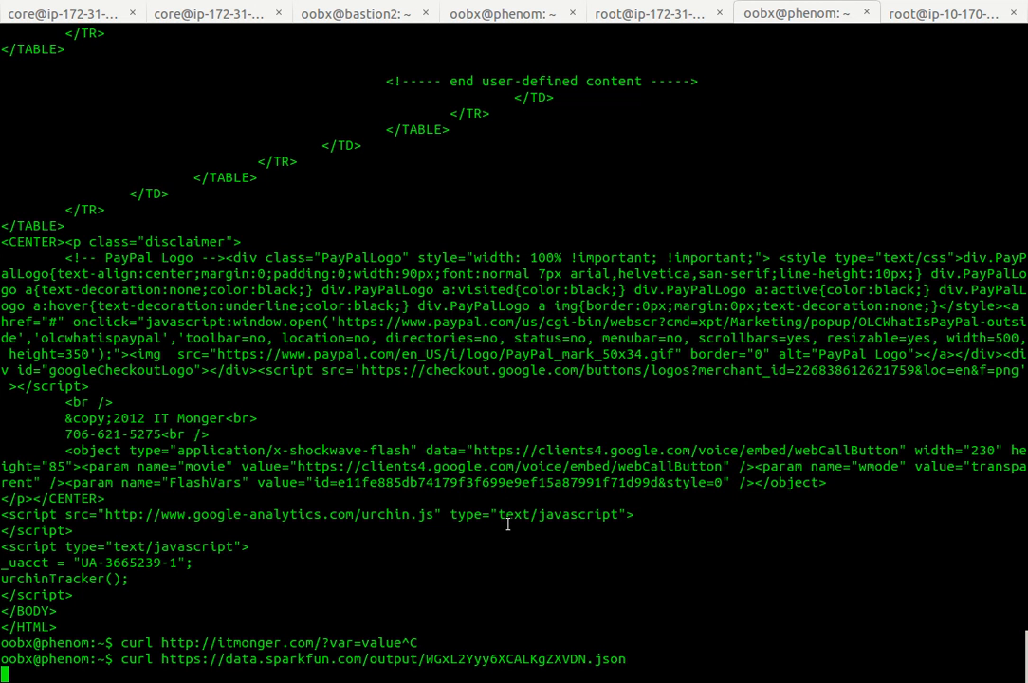
mouse_move(529, 671)
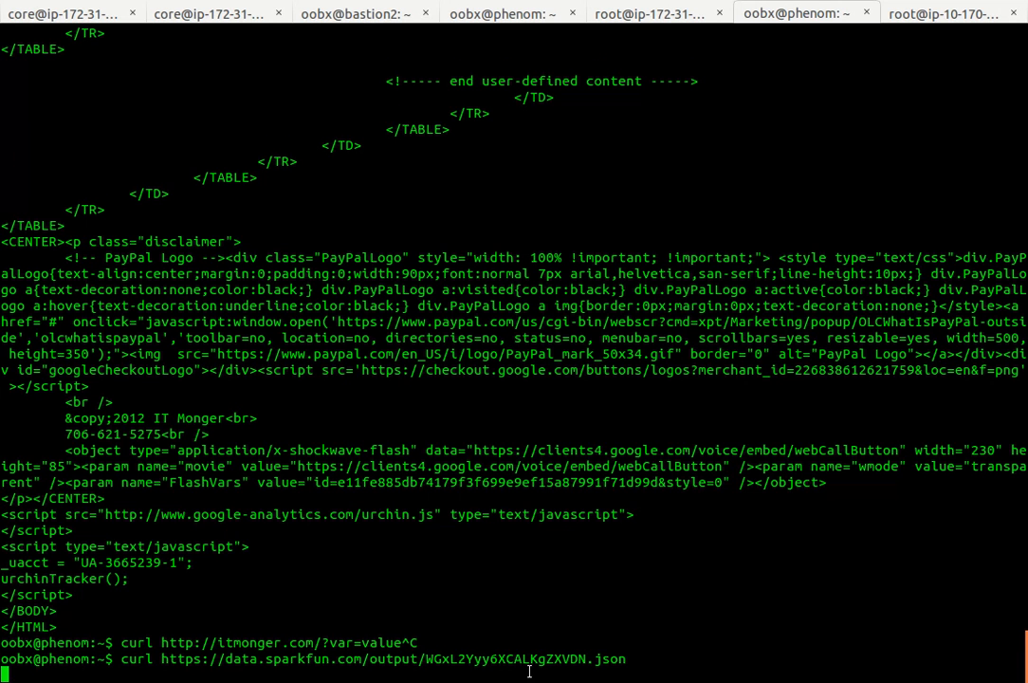
key(ctrl+c)
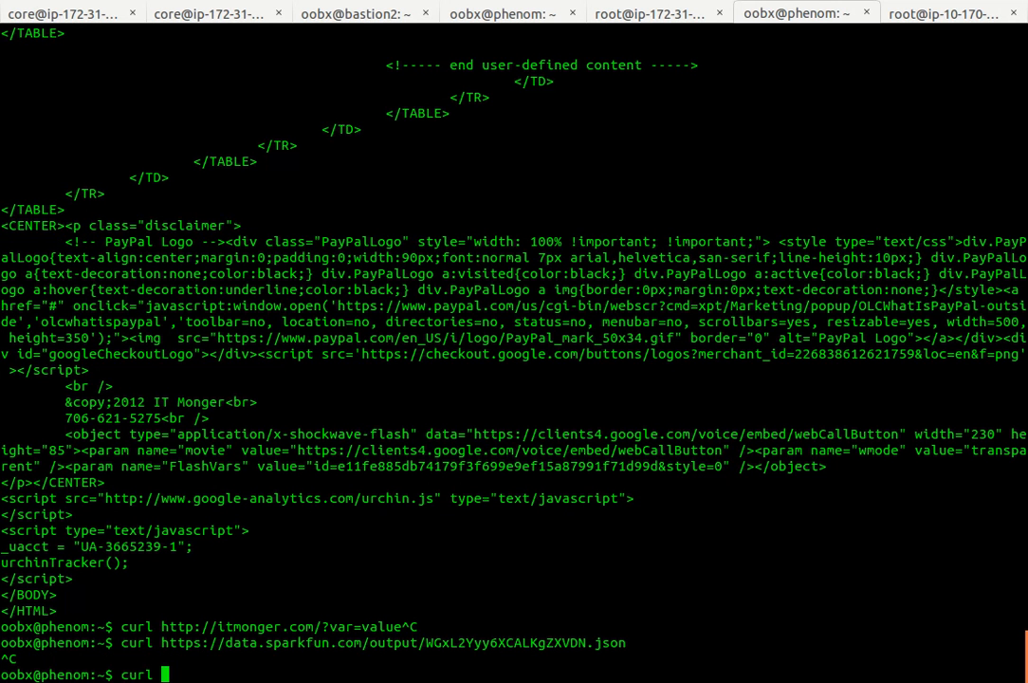
Step: Download the SparkFun WGxL2Yyy6XCALKgZXVDN.csv data, then filter it to rows containing 800
text(curl https://data.sparkfun.com/output/WGxL2Yyy6XCALKgZXVDN.csv)
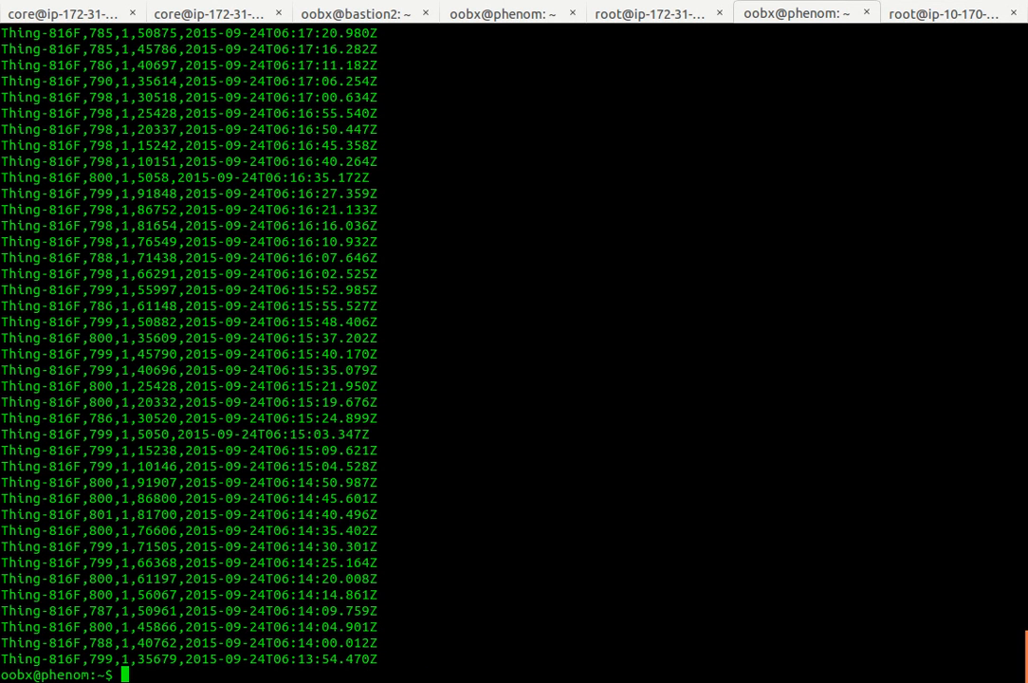
text(curl https://data.sparkfun.com/output/WGxL2Yyy6XCALKgZXVDN.csv|)
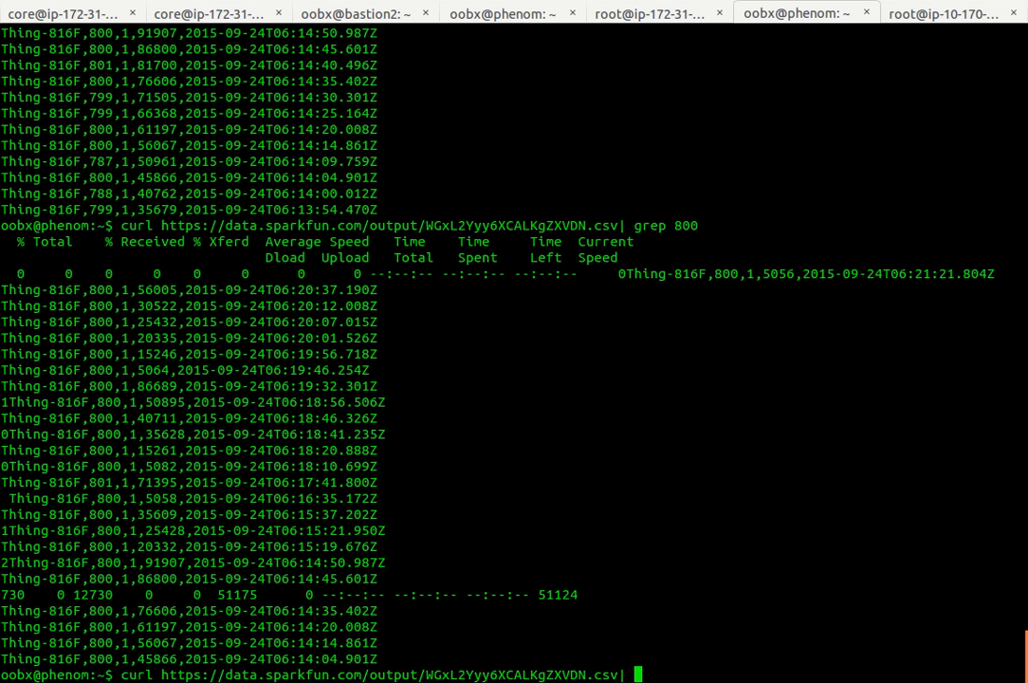
text(xpath)
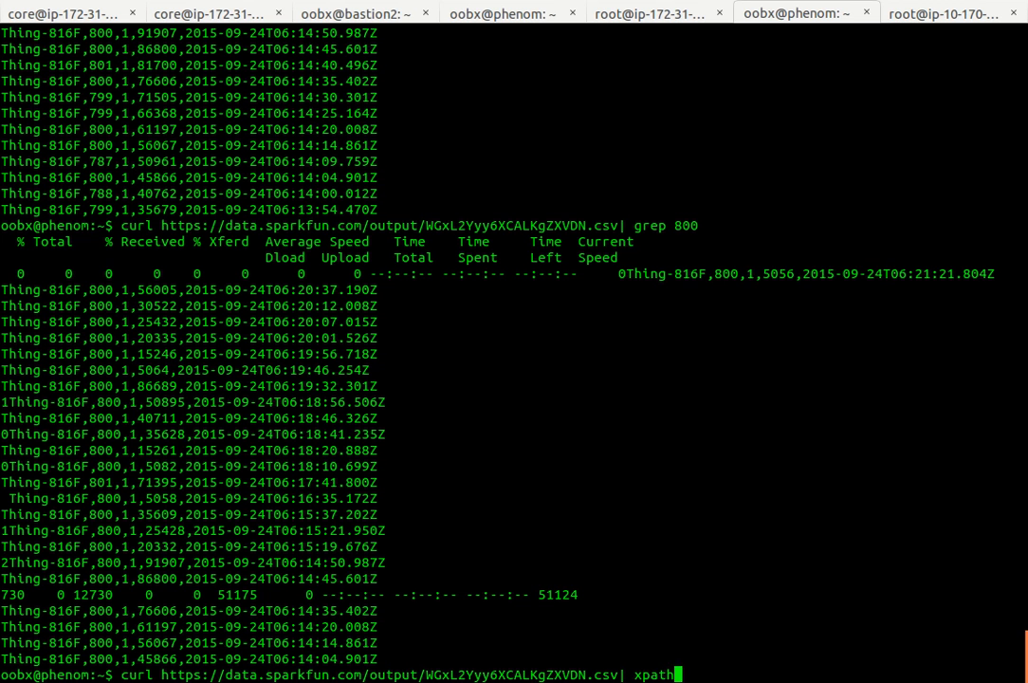
key(BackSpace)
text(time )
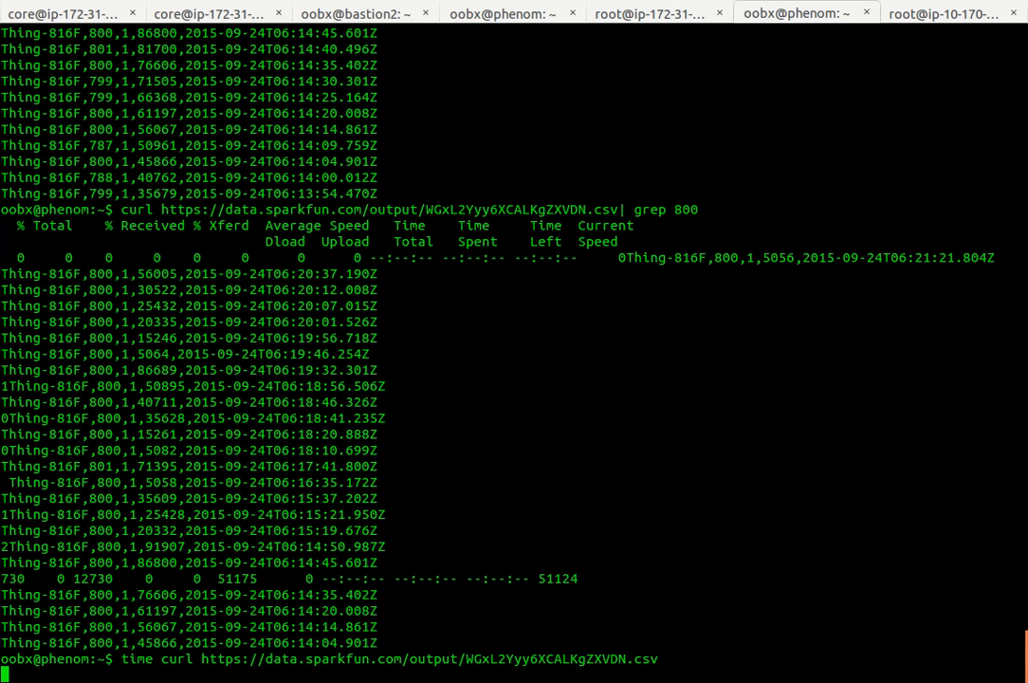
Step: Time the SparkFun CSV download with time curl, running it twice
key(ctrl+c)
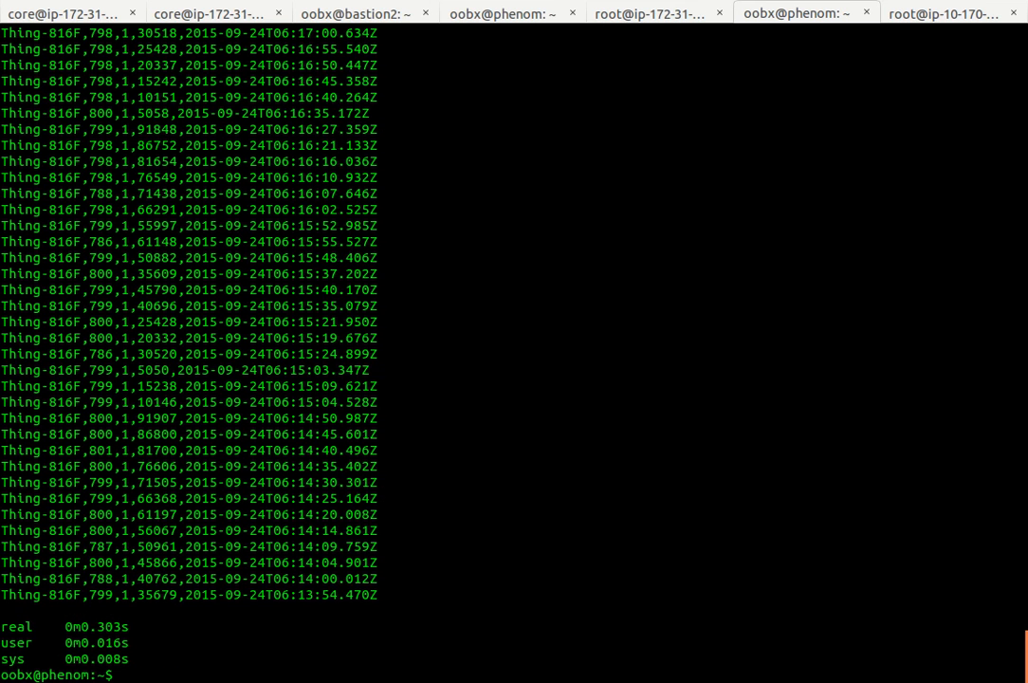
text(time curl https://data.sparkfun.com/output/WGxL2Yyy6XCALKgZXVDN.csv)
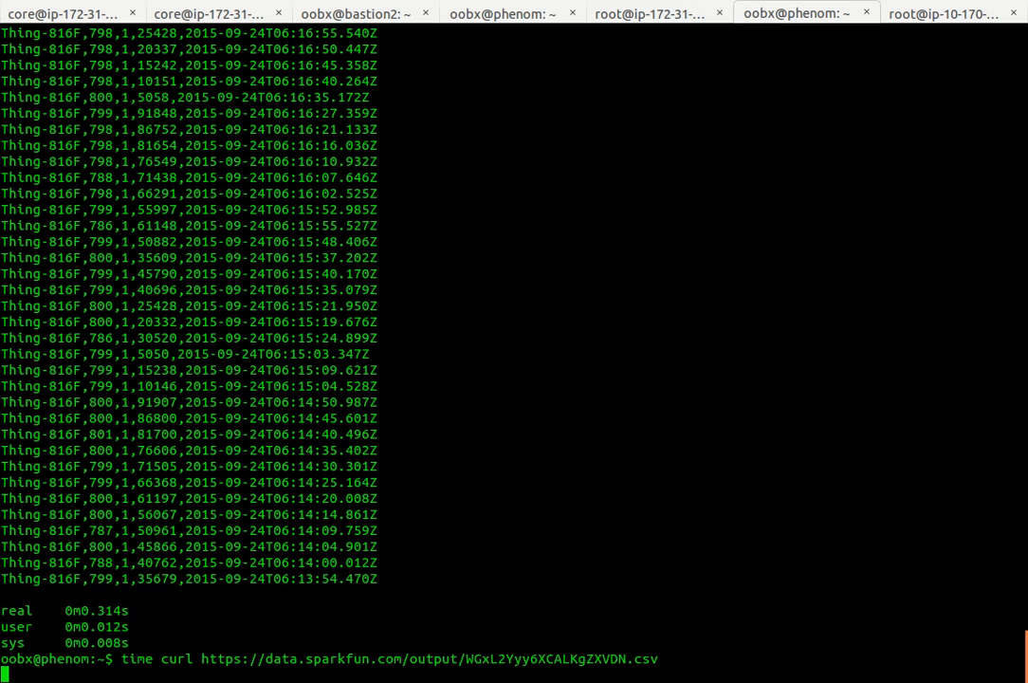
key(Return)
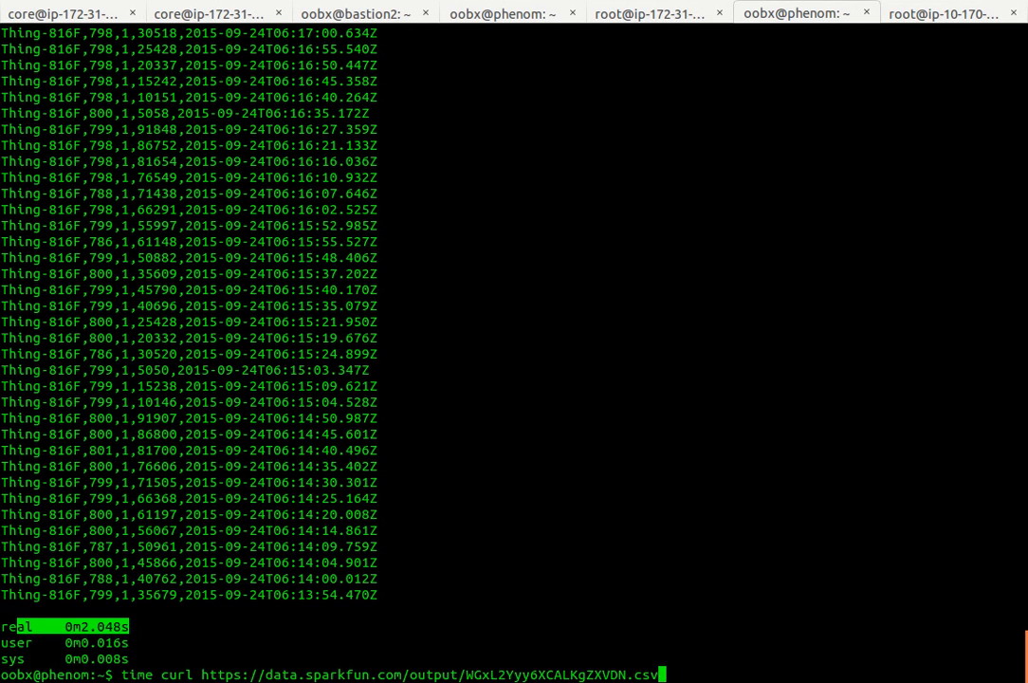
Step: Time fetching the uga.edu homepage with time curl uga.edu
key(ctrl+u)
text(time)
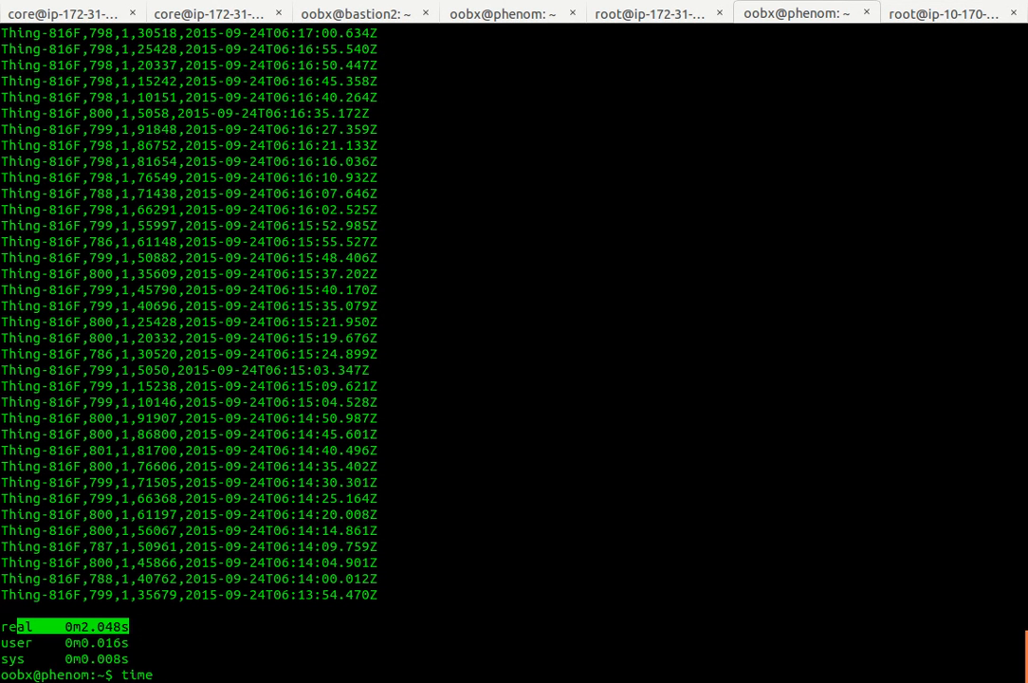
text(uga.edu)
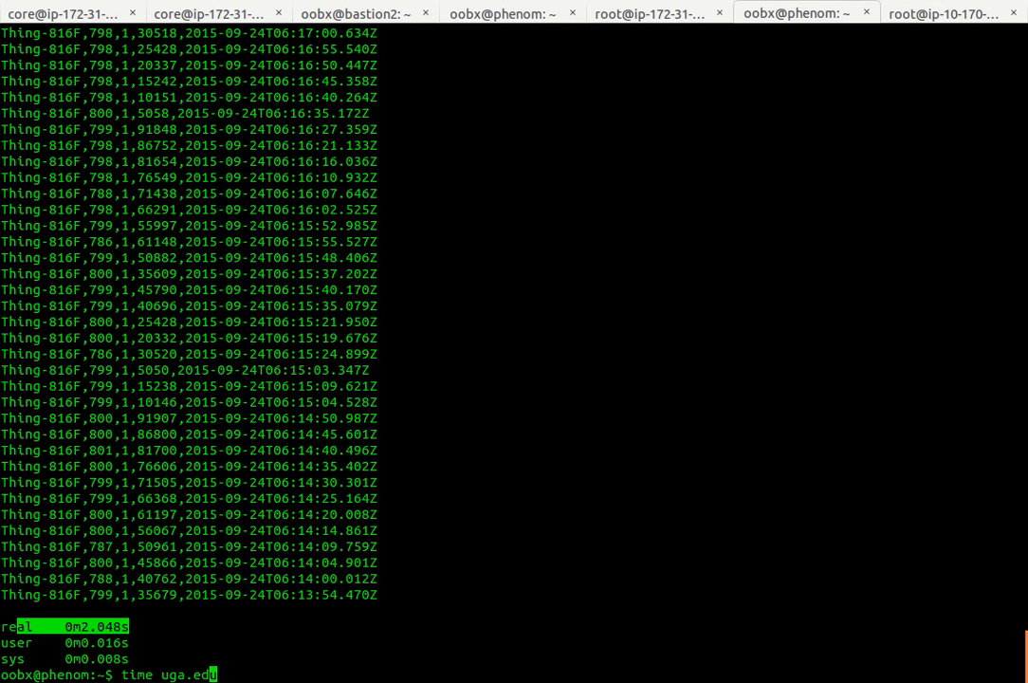
text(curl)
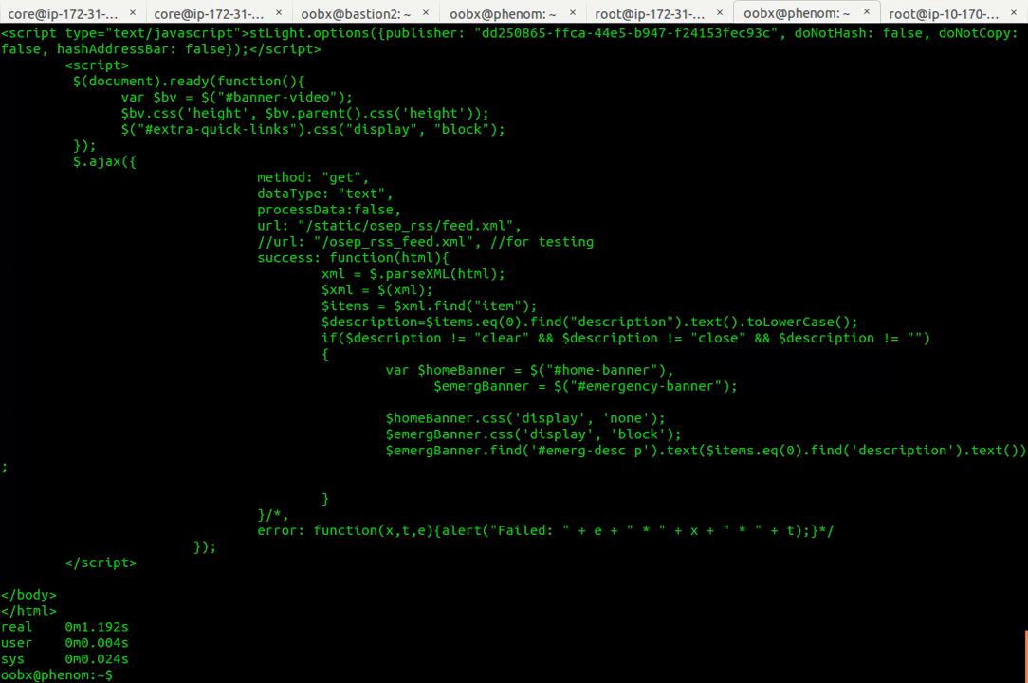
Step: Time a curl fetch of itmonger.com and read the roughly 0.28 s real time
text(time curl uga.edu)
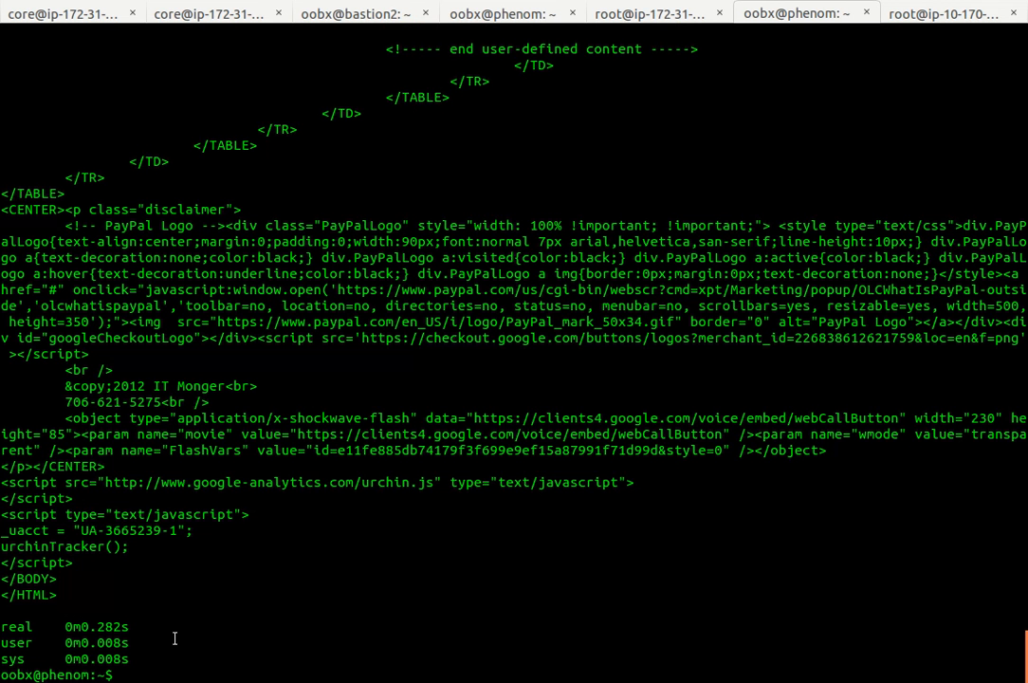
text(m)
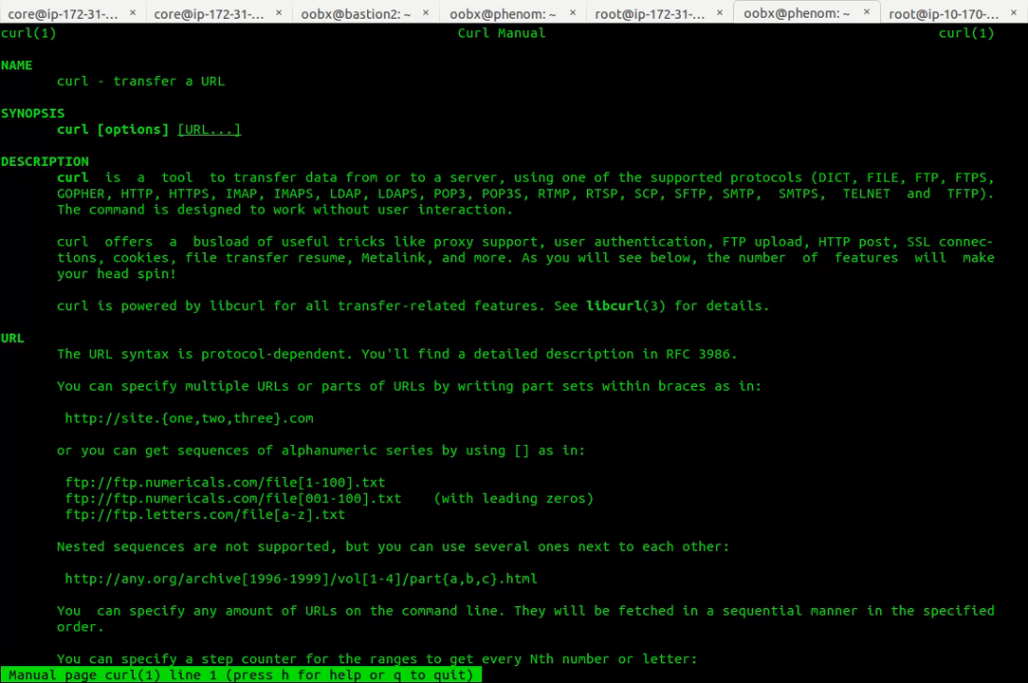
Step: Scroll through the curl manual's URL, progress meter and options sections
scroll(down, 3)
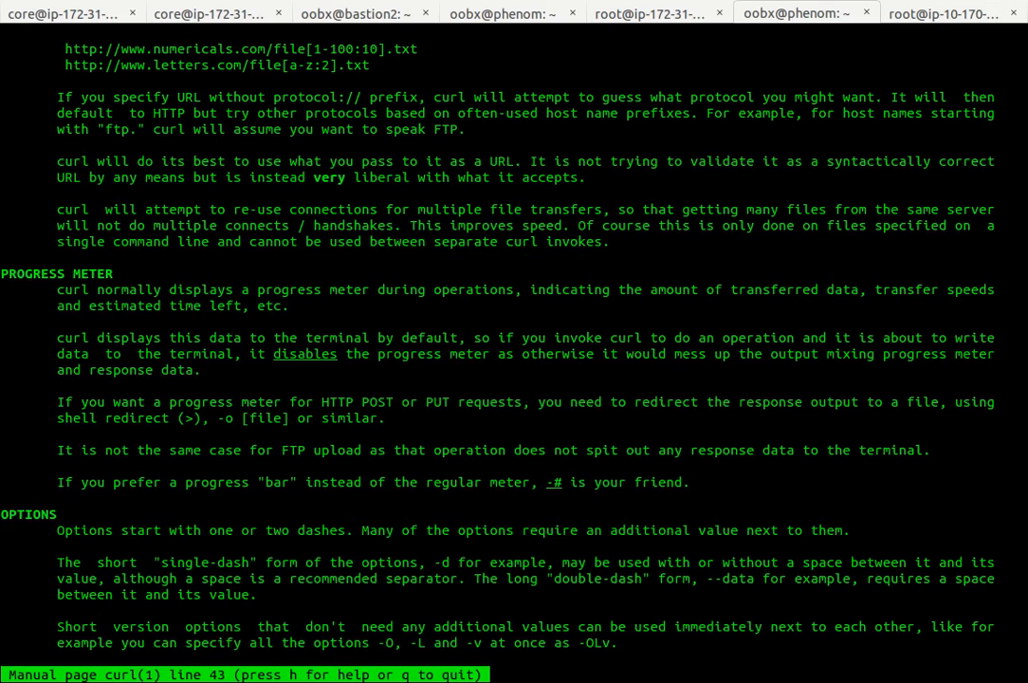
scroll(down, 3)
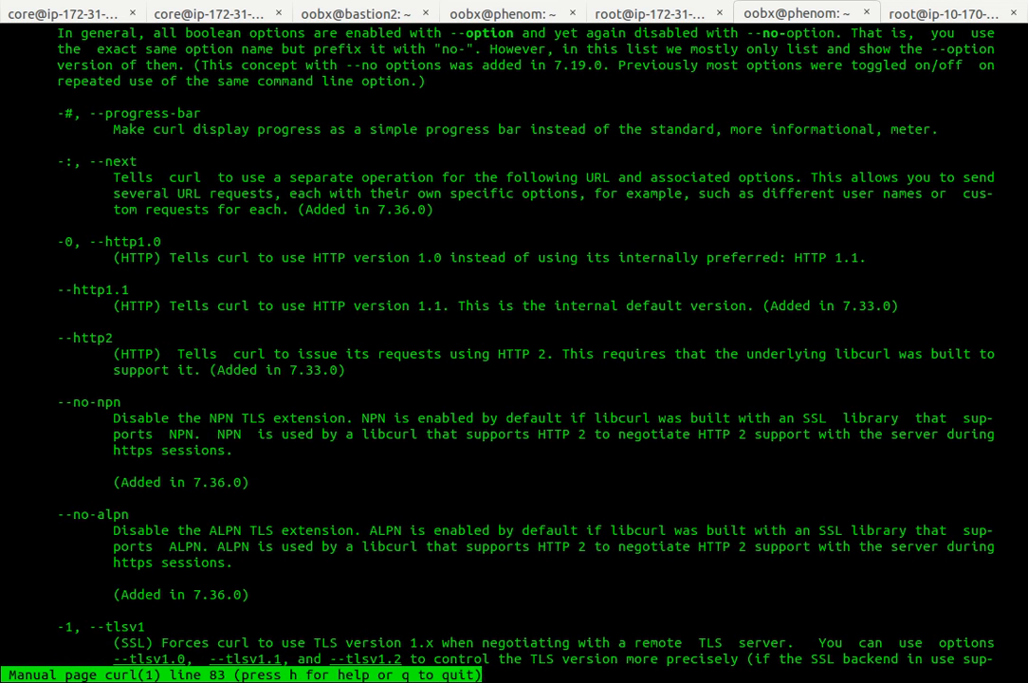
scroll(down, 3)
text(time curl uga.edu)
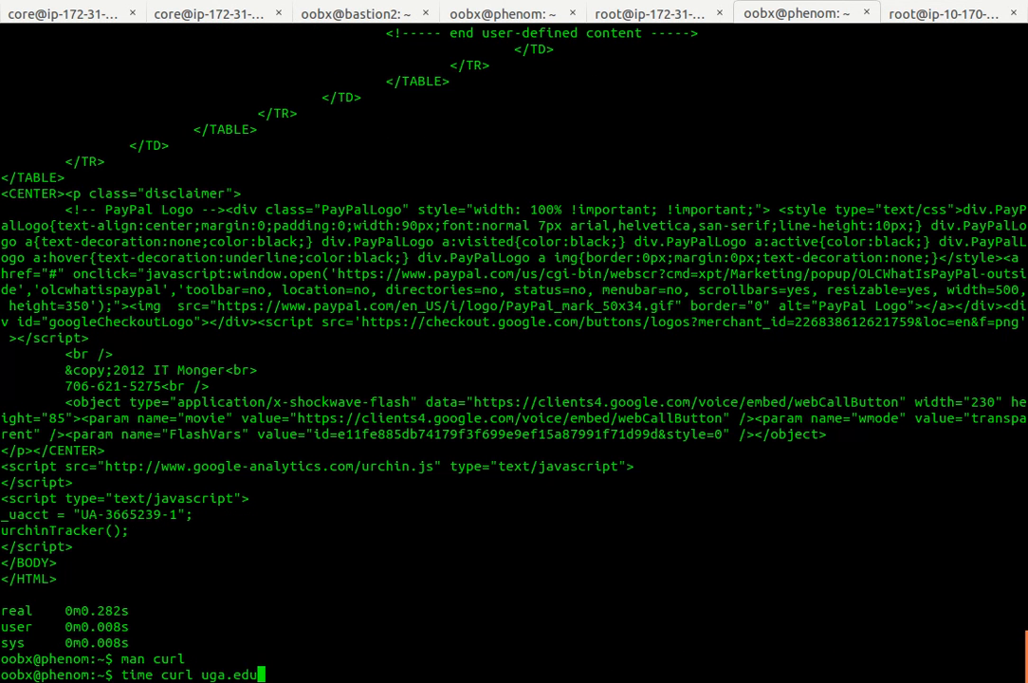
text(curl -d var=somedata -d var2=other http://itmonger.com)
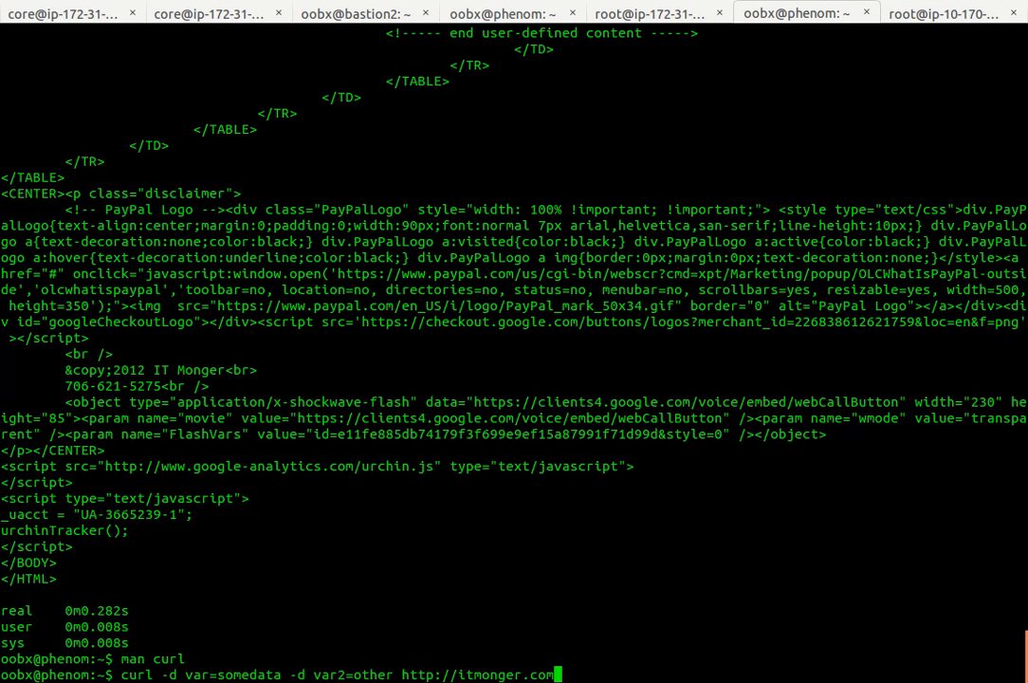
text(curl http://itmonger.com/?var=value)
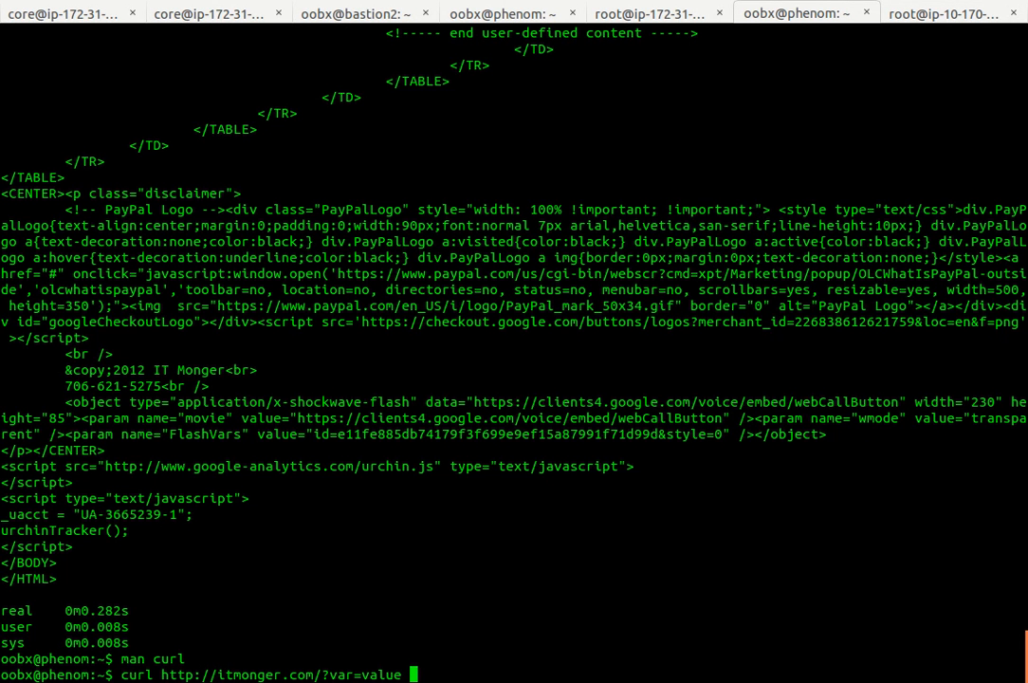
text(-A mo)
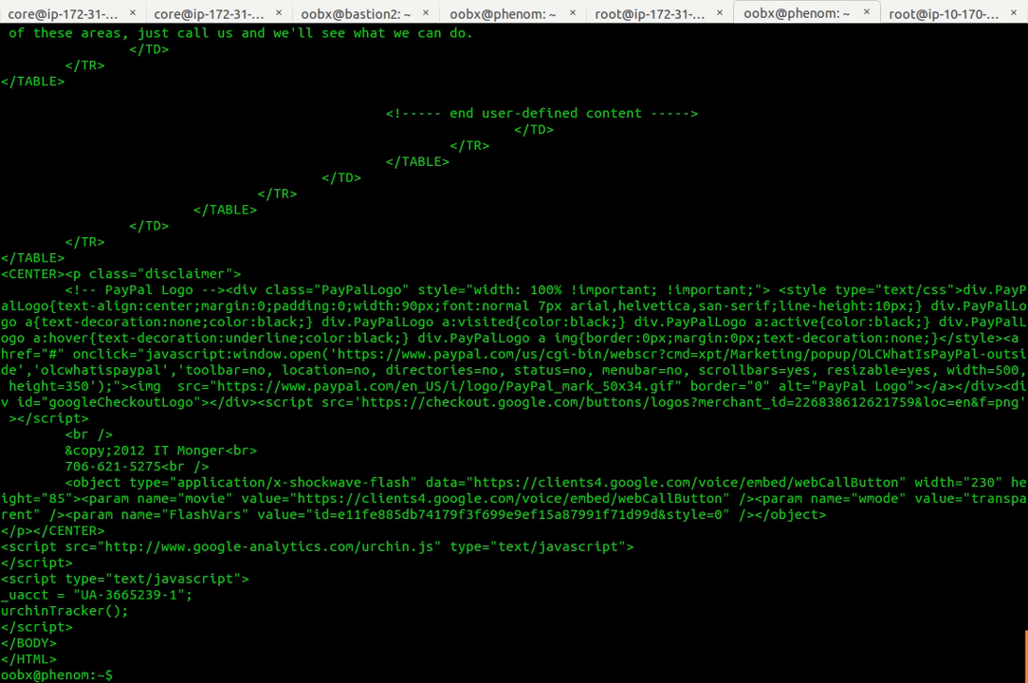
mouse_move(965, 63)
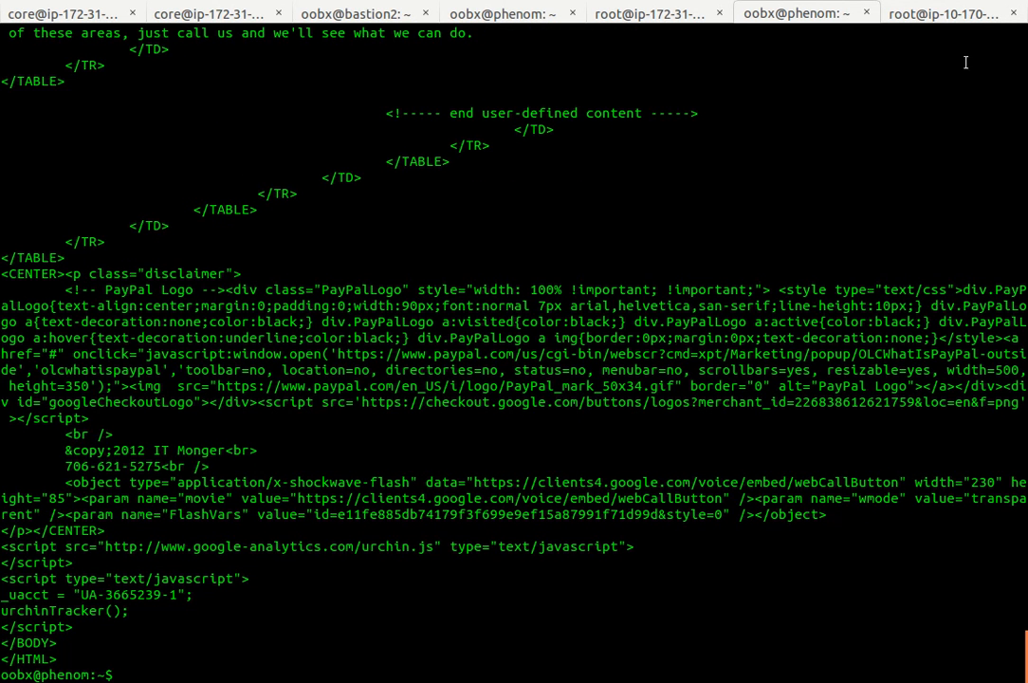
mouse_move(942, 50)
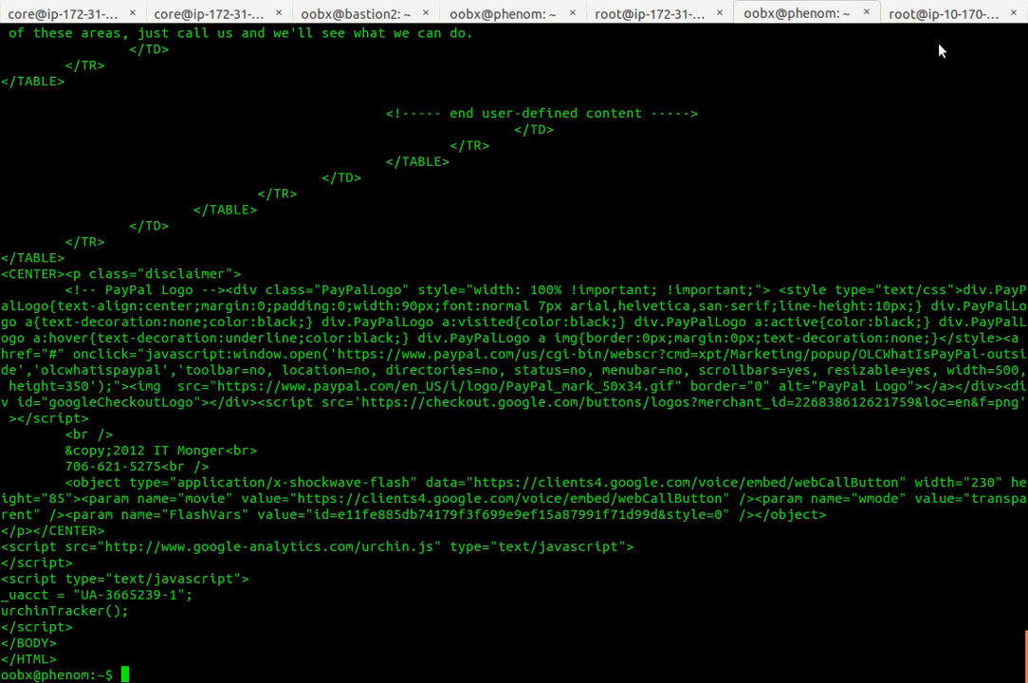
Step: Switch to the root@ip-10-170 tab tailing httpd access_log to see the Mozilla request
click(948, 13)
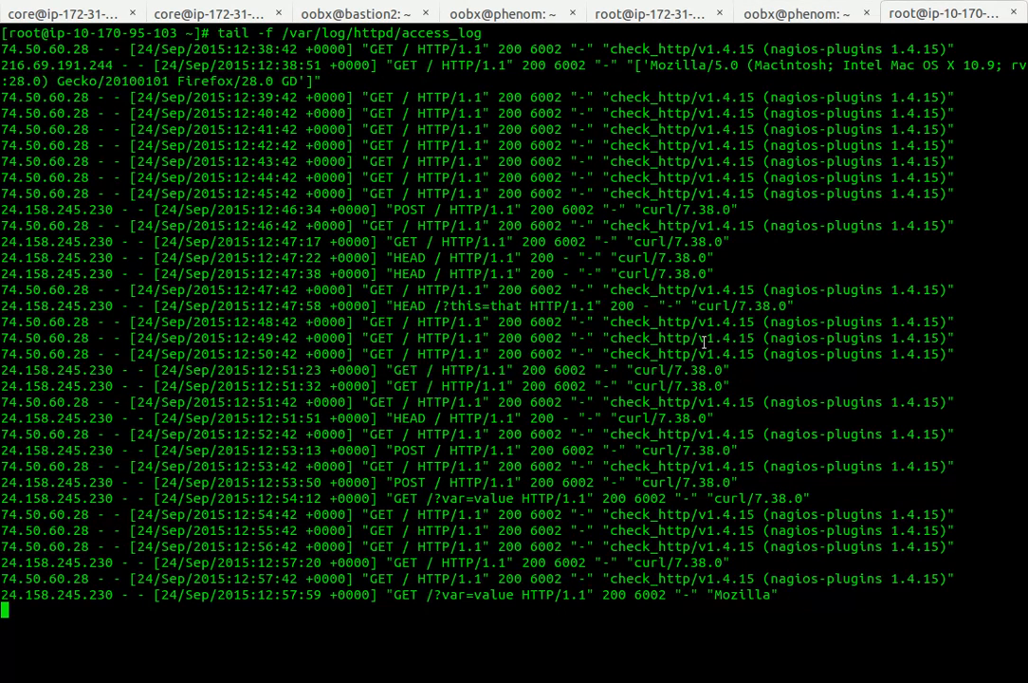
mouse_move(778, 628)
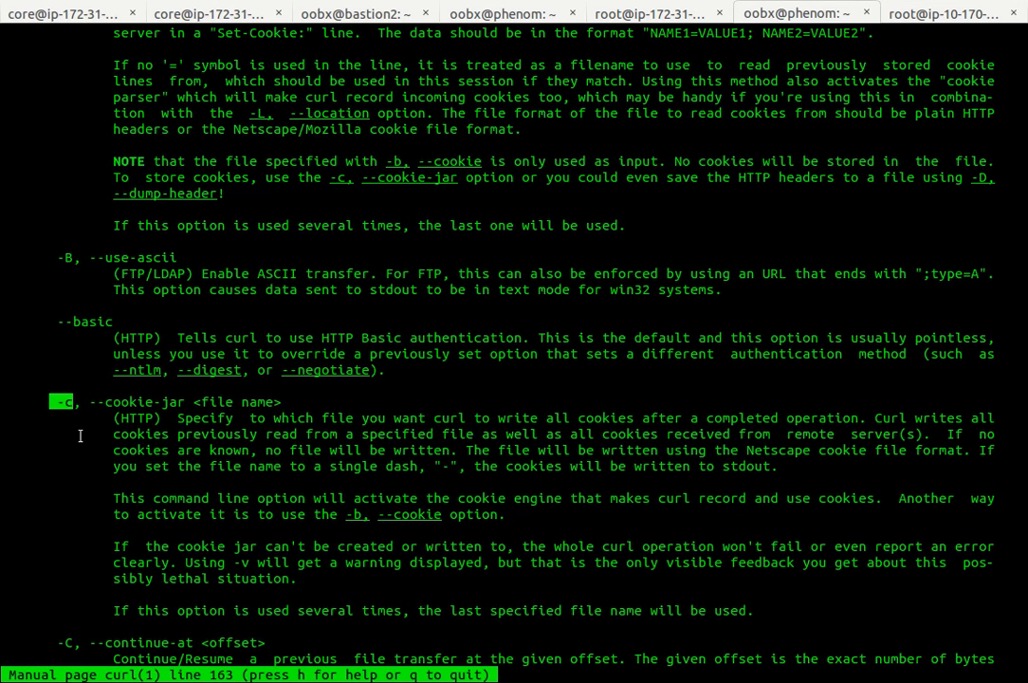
Step: Jump to the next match in man curl and scroll past -c, --form, -H to -L, --location
key(n)
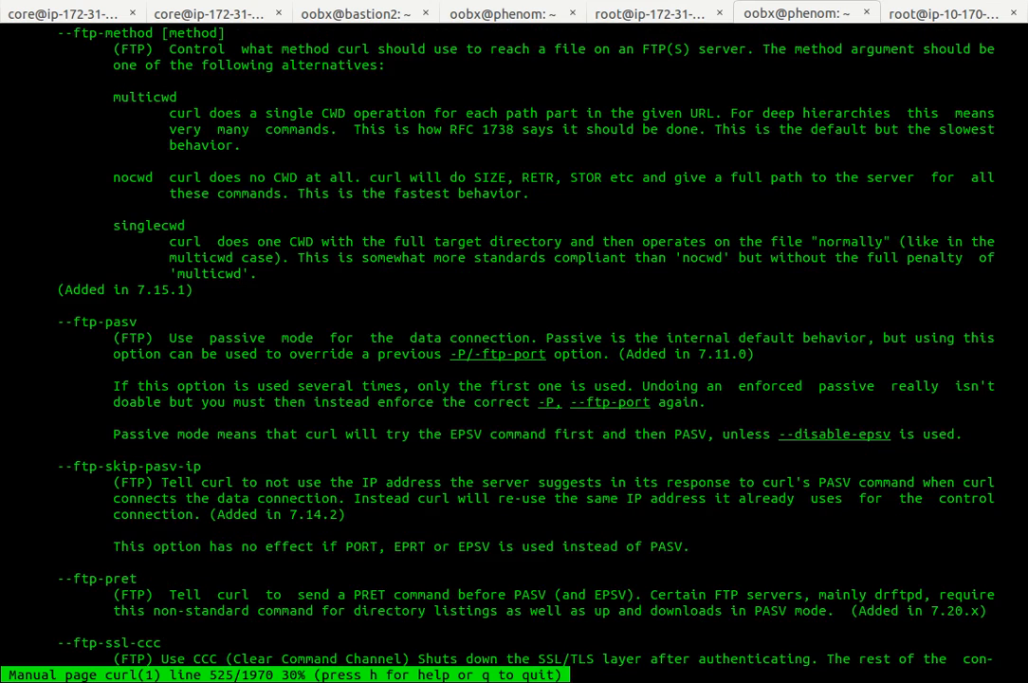
scroll(up, 3)
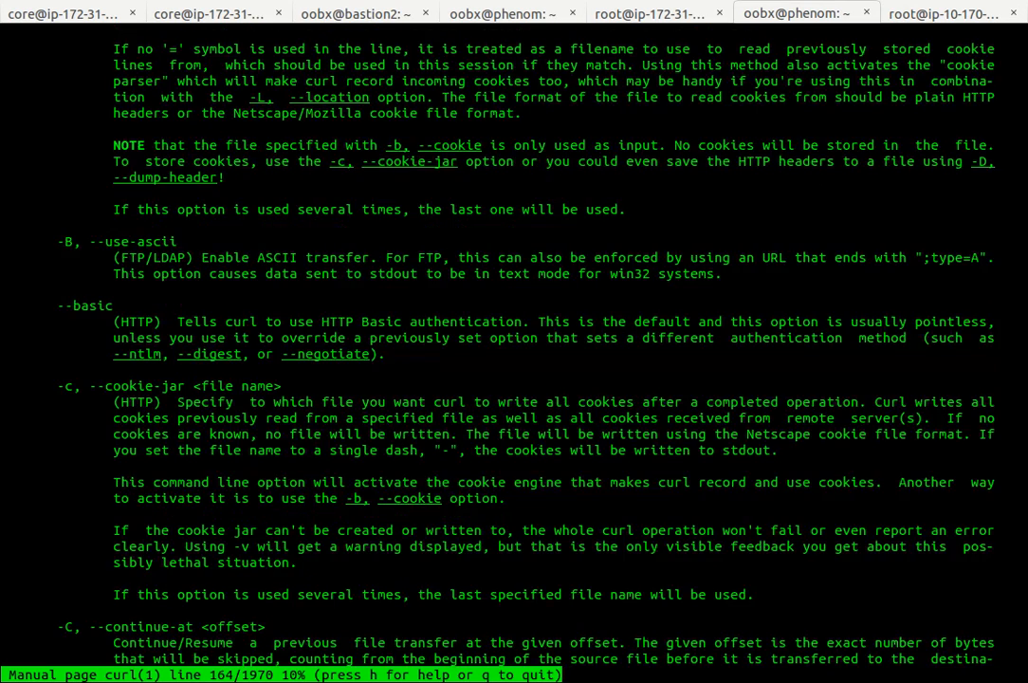
scroll(down, 3)
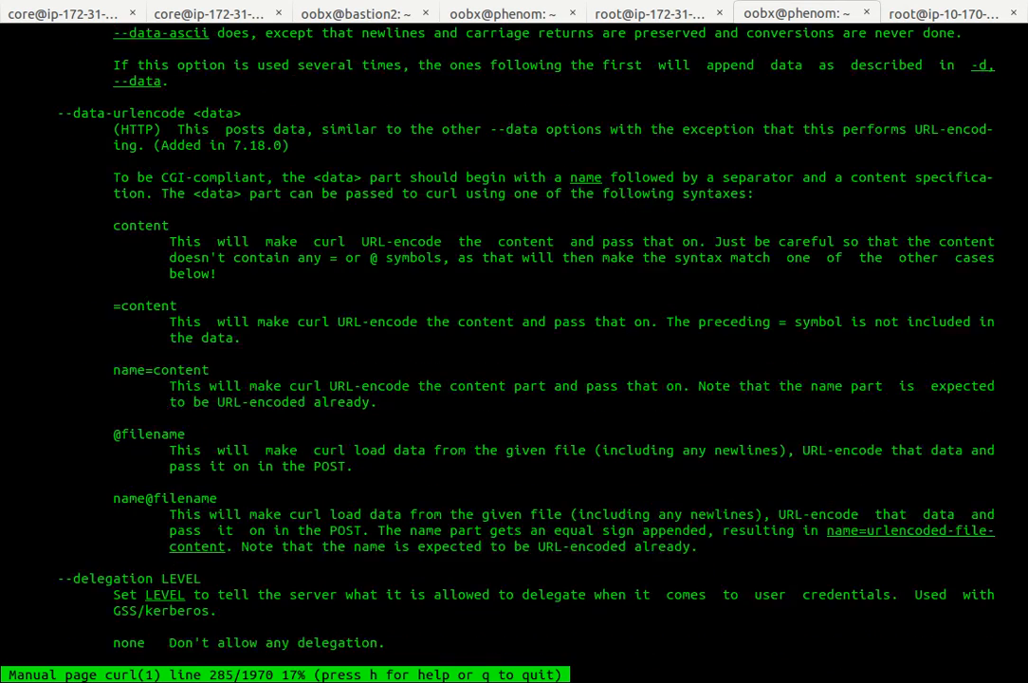
scroll(down, 3)
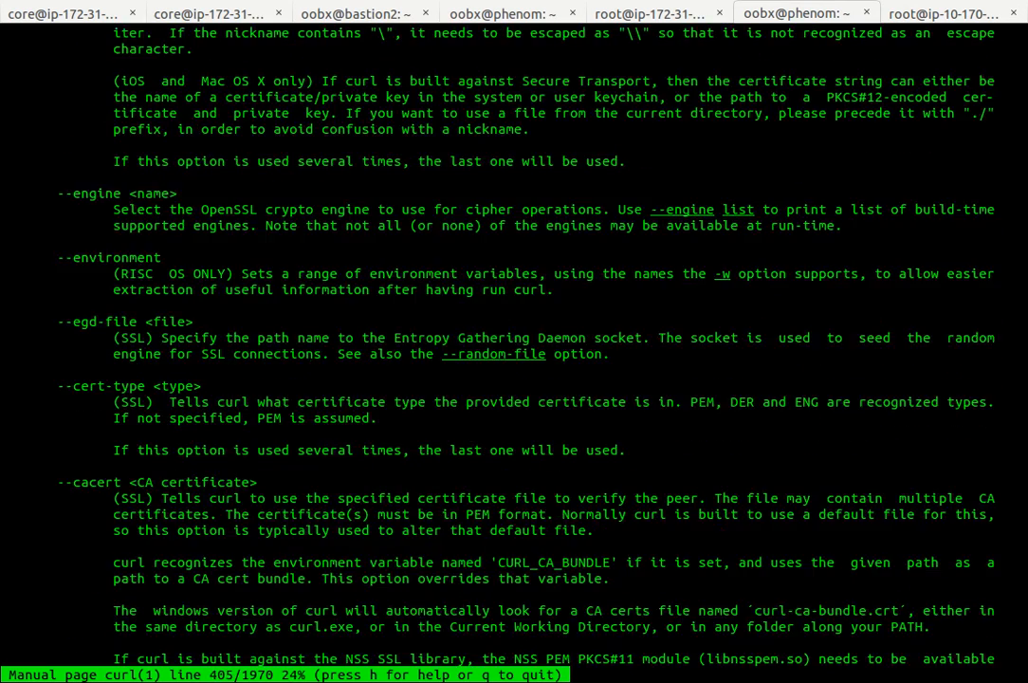
scroll(down, 3)
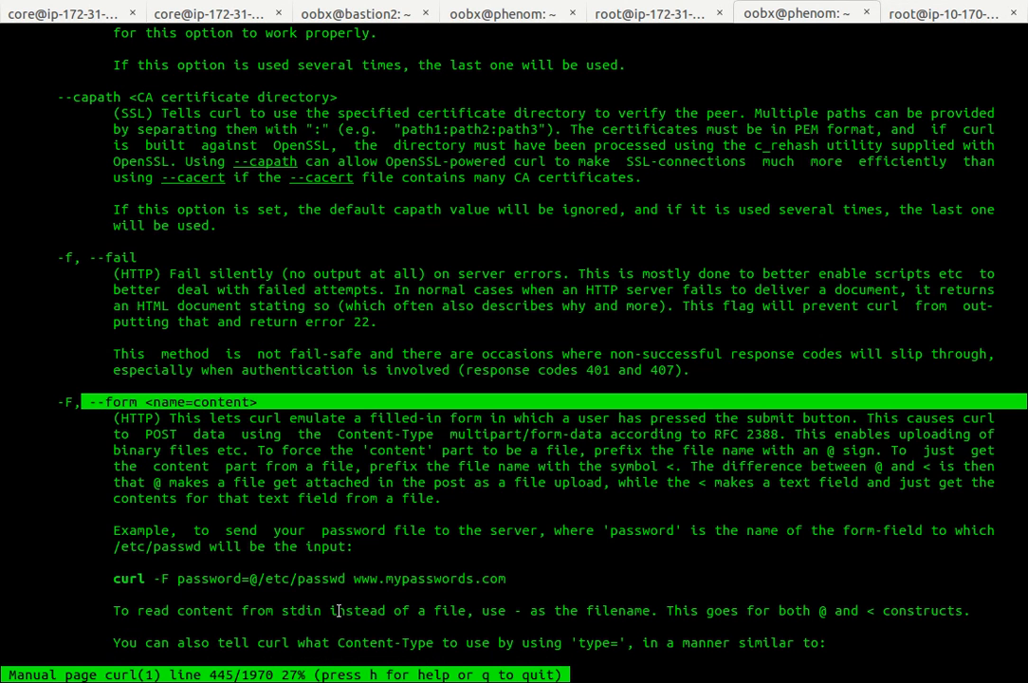
scroll(down, 3)
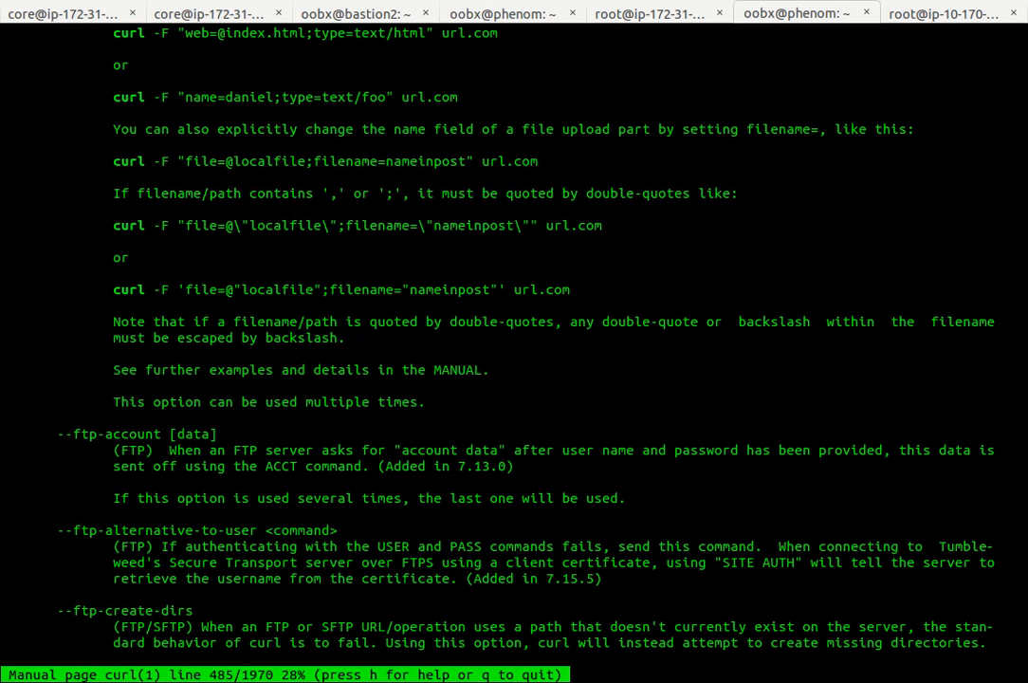
scroll(down, 3)
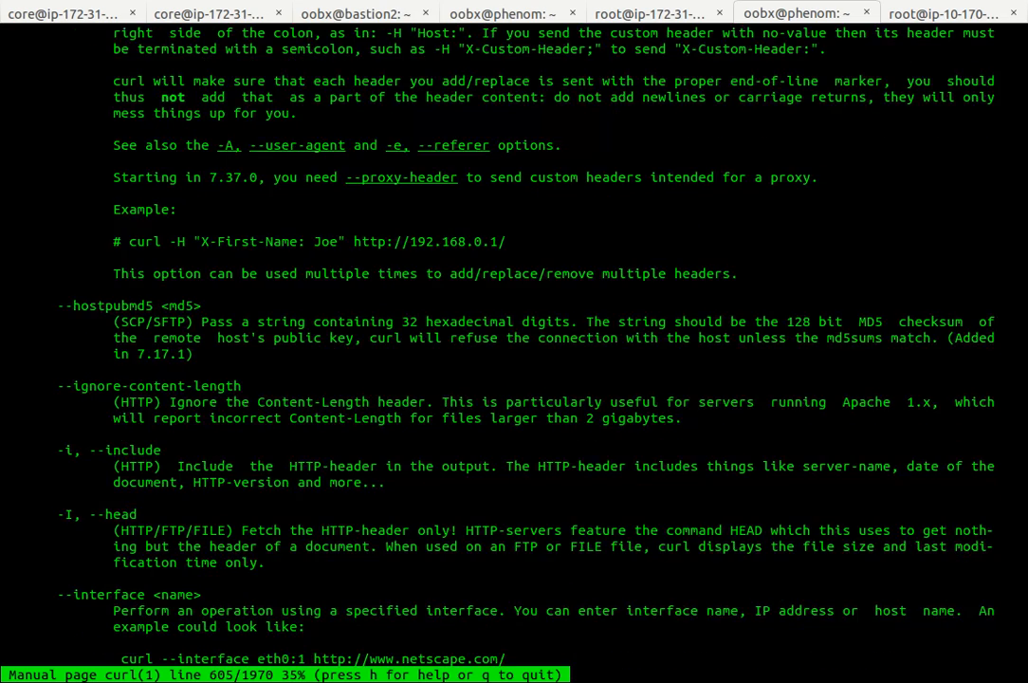
scroll(down, 3)
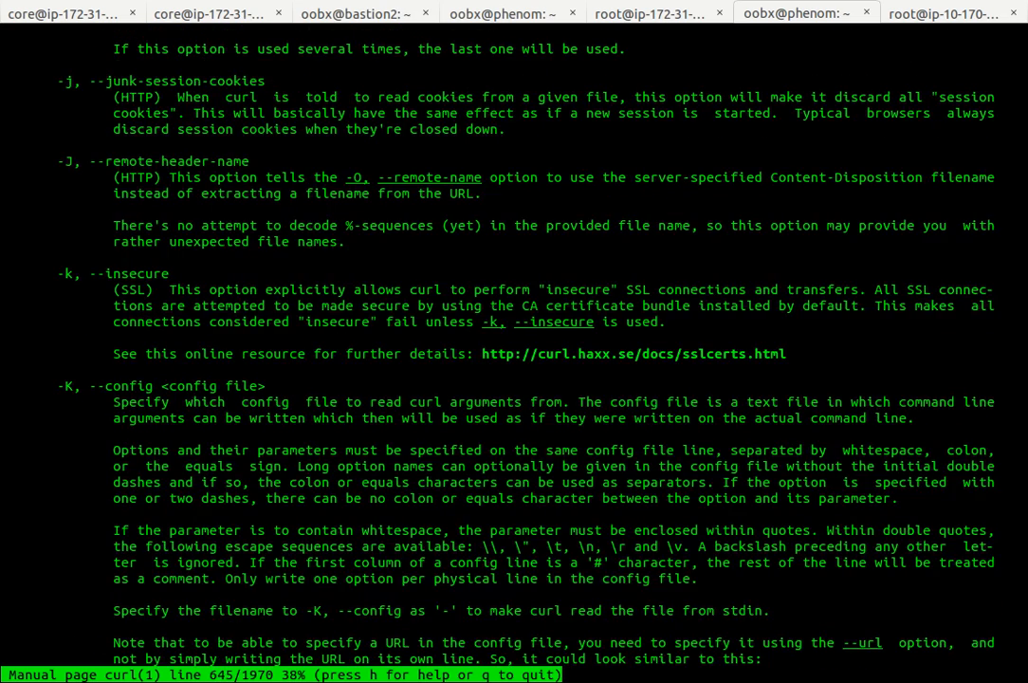
scroll(down, 3)
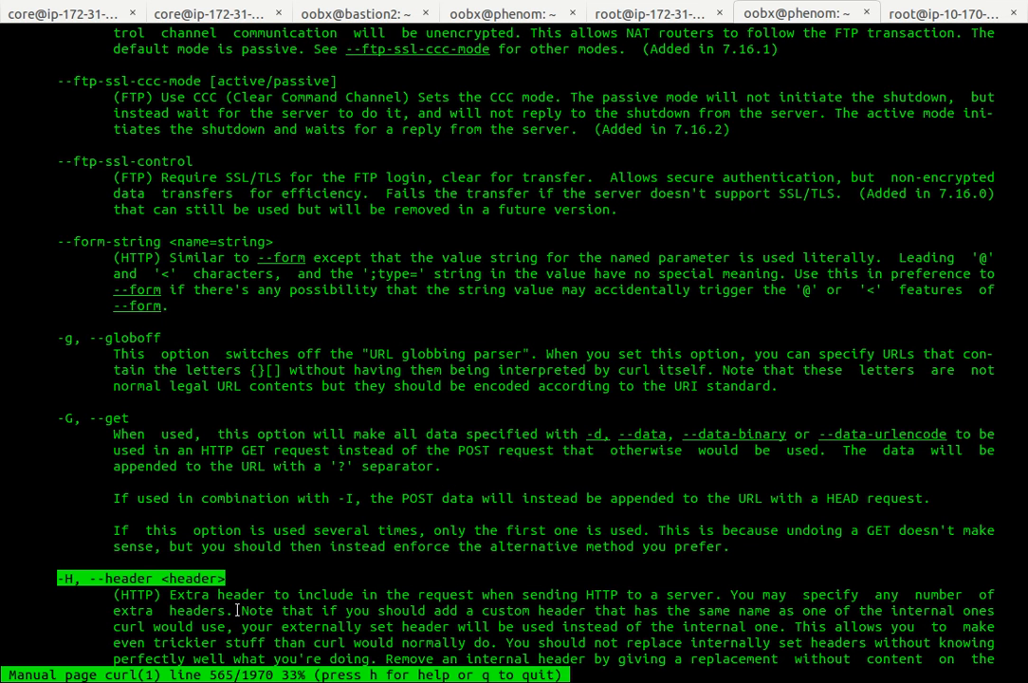
scroll(down, 3)
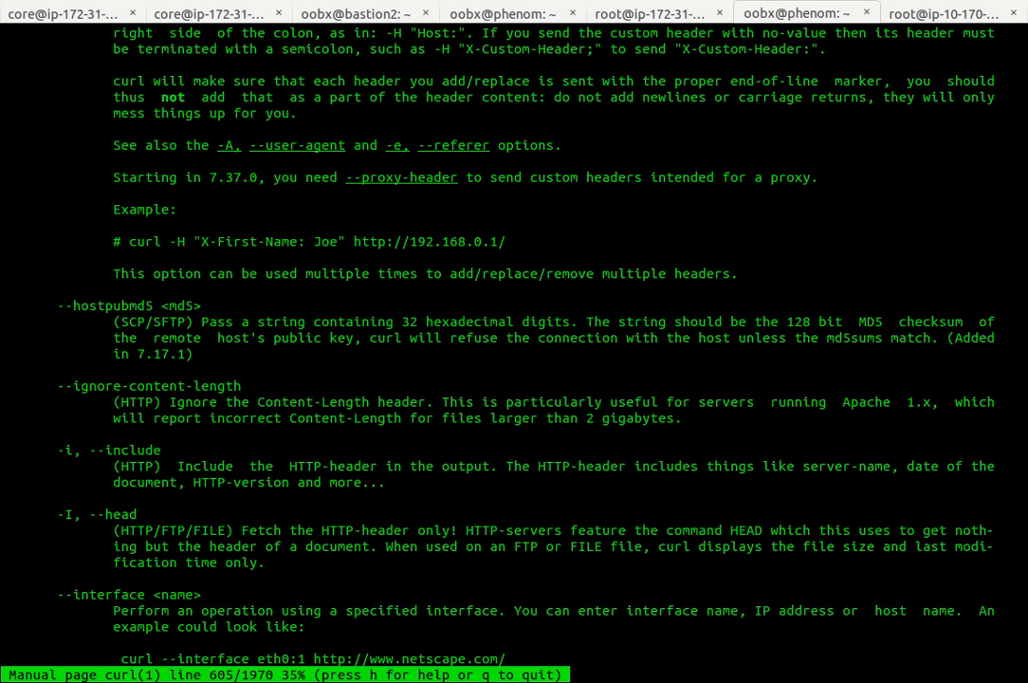
scroll(down, 3)
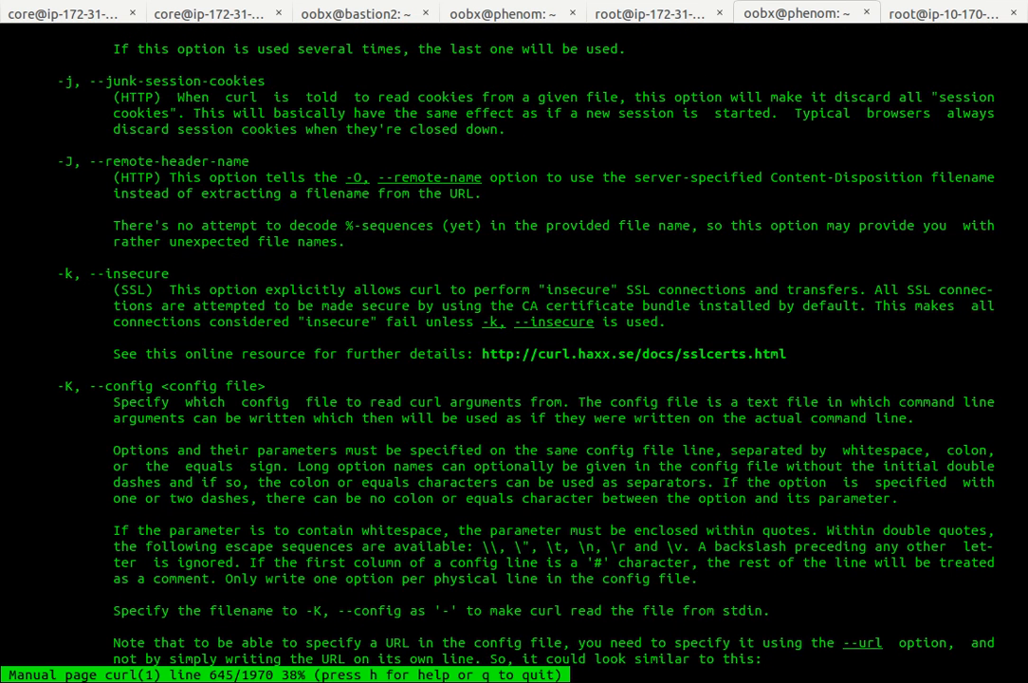
scroll(down, 3)
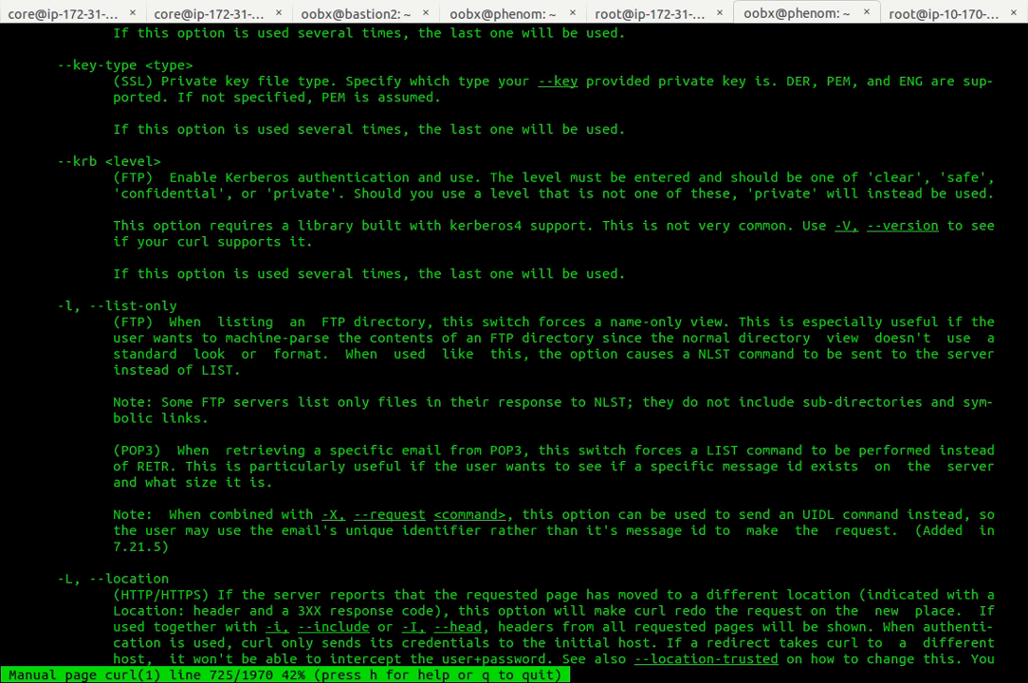
Step: Quit the manual and run curl on uga.edu to print its HTML source
key(q)
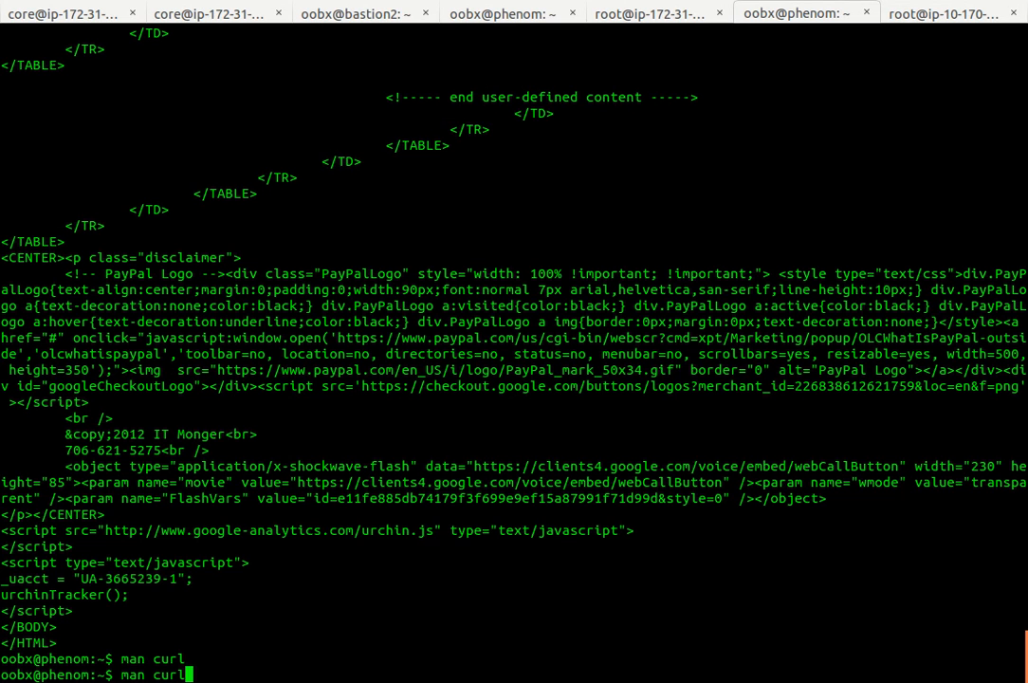
text(cy)
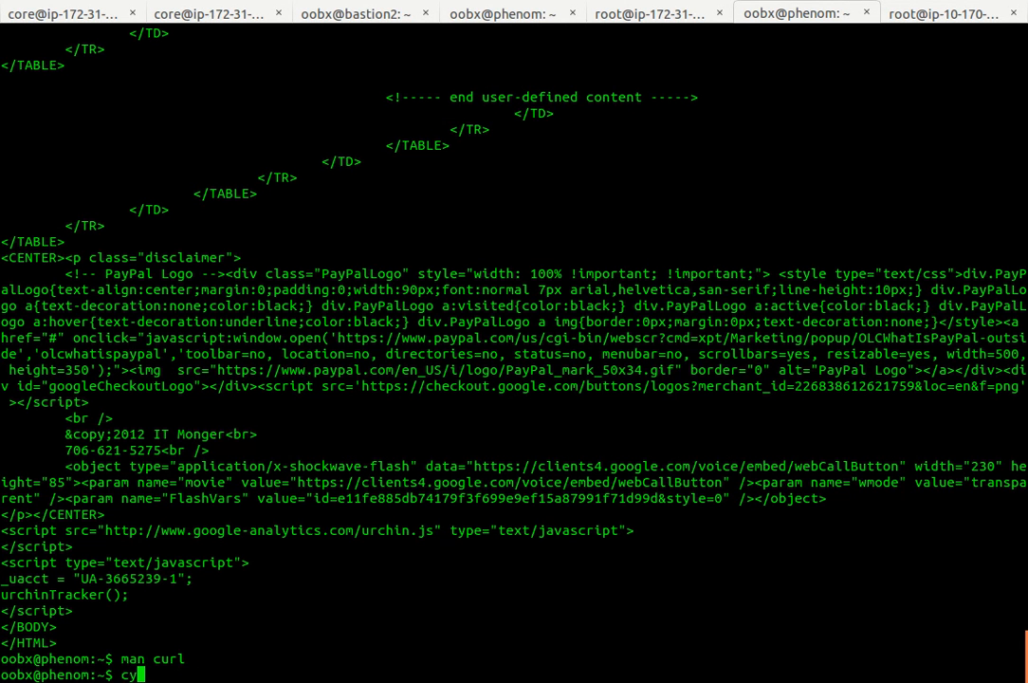
text(url -)
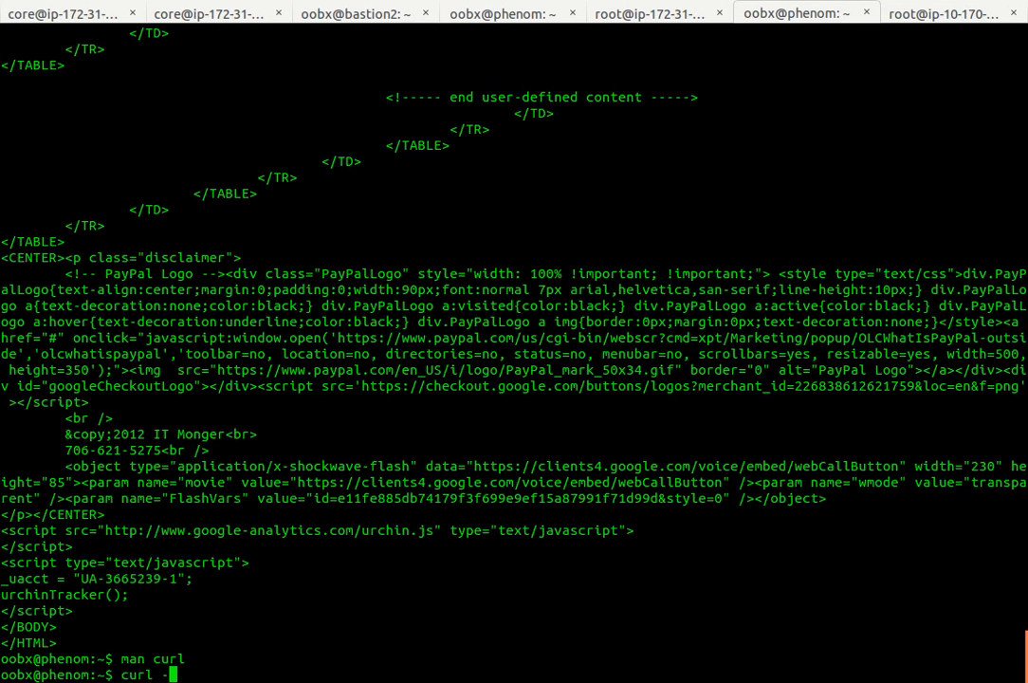
text(ga.edu)
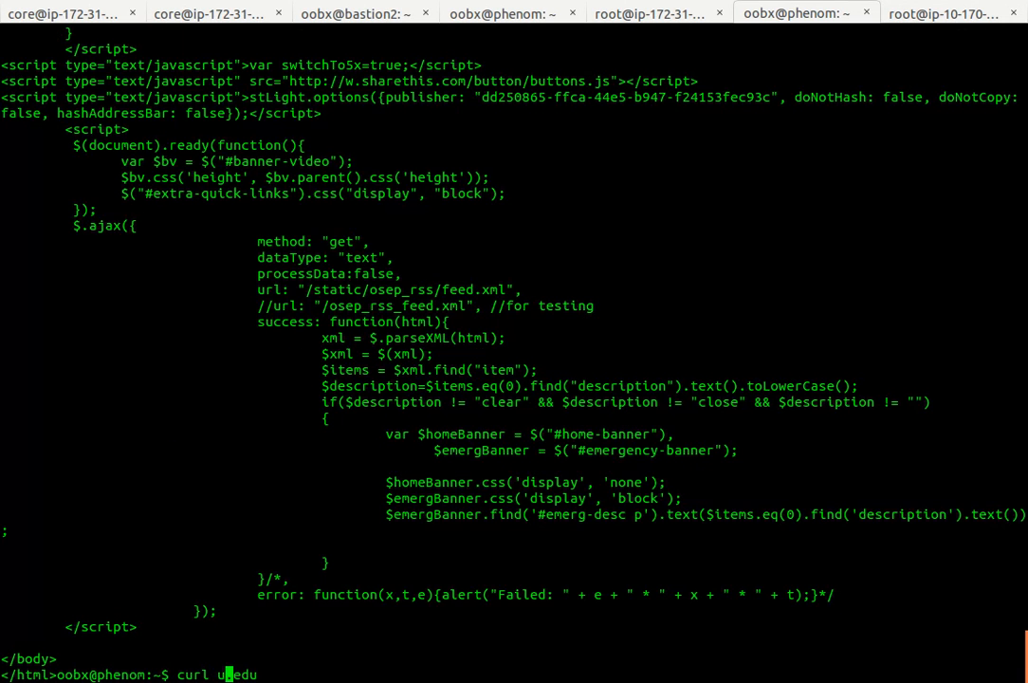
text(sg)
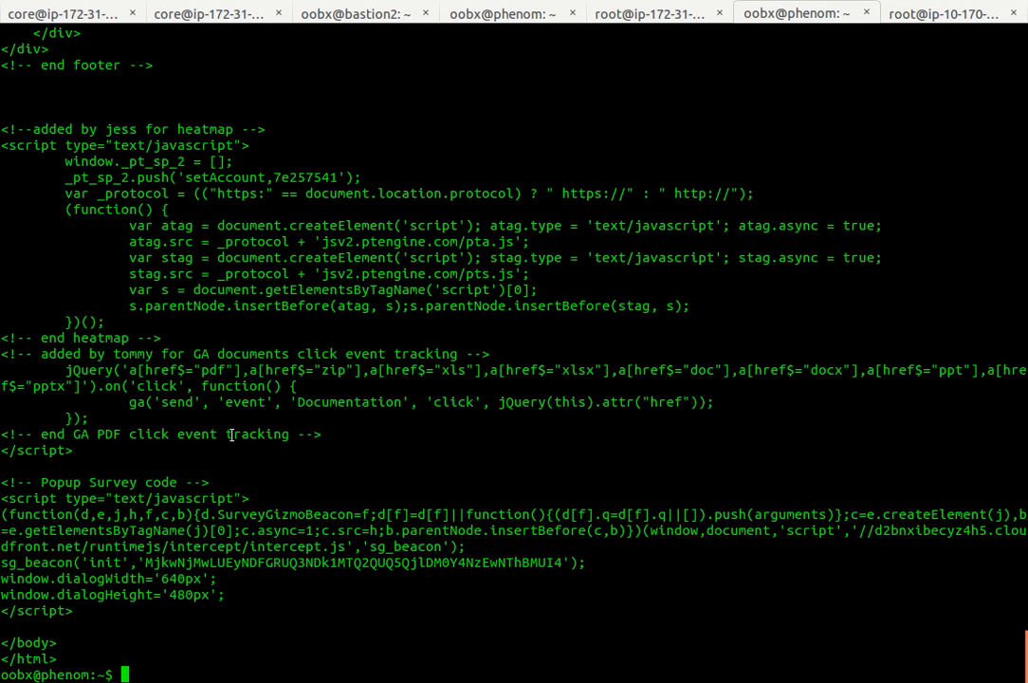
mouse_move(331, 353)
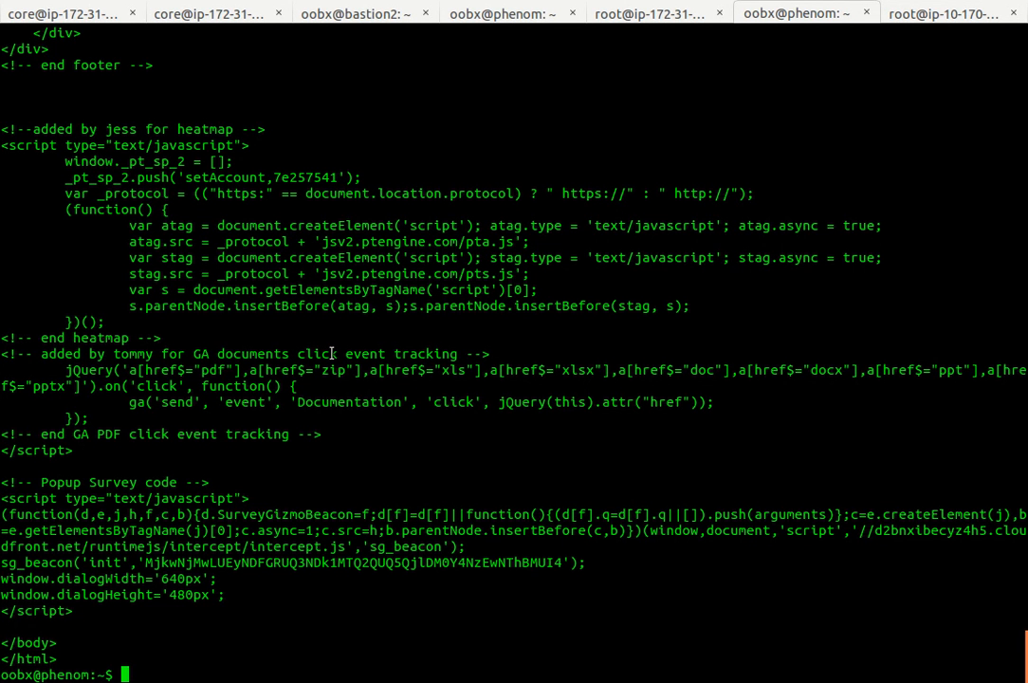